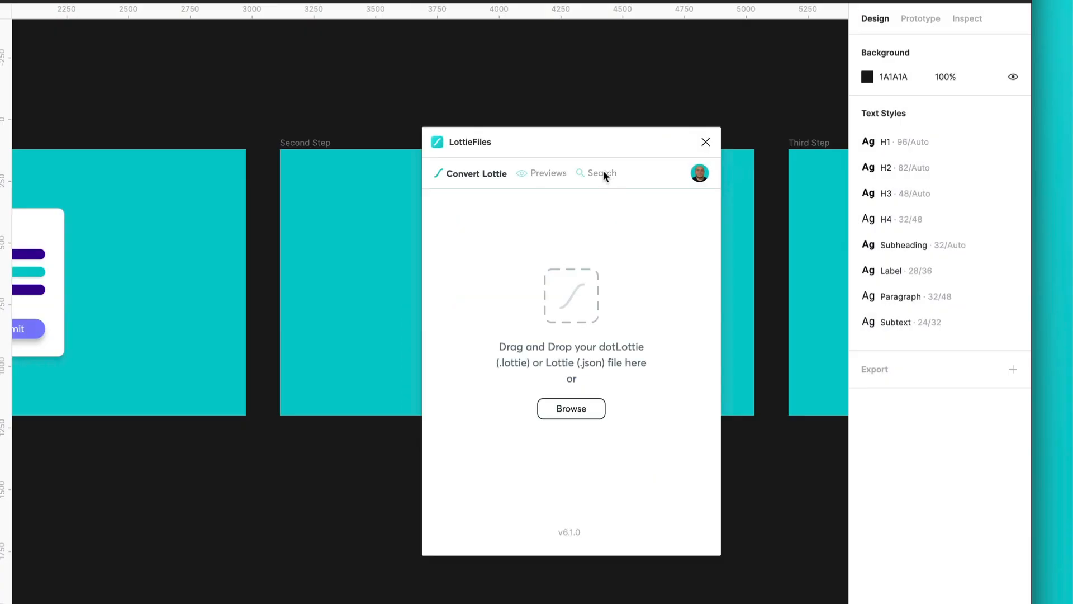
# Insert the purple LottieFiles confetti as SVG, then preview the prototype by clicking Submit.
pyautogui.click(600, 173)
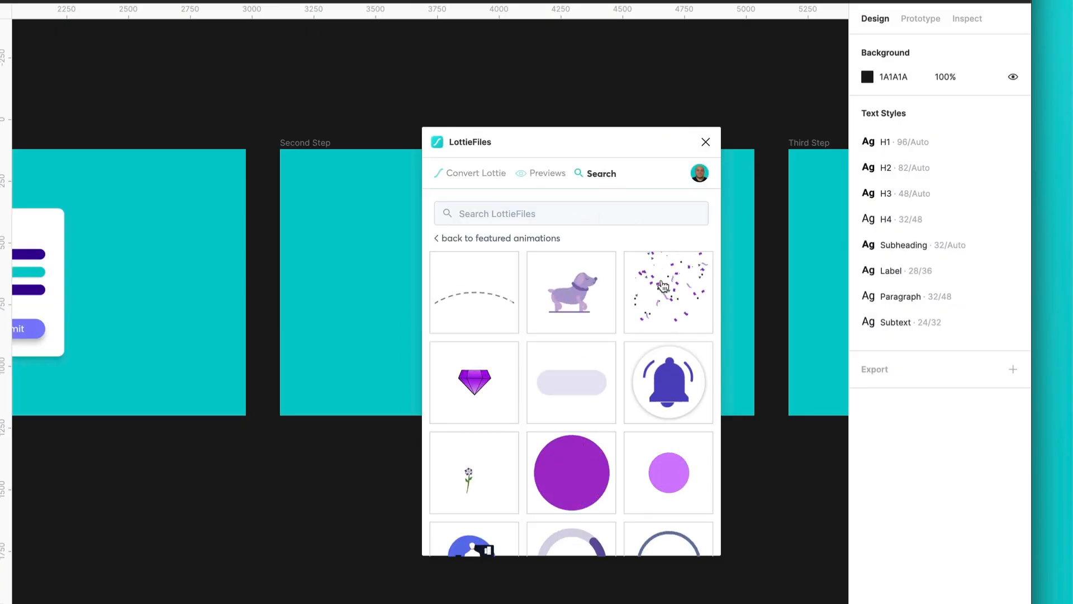
pyautogui.click(667, 292)
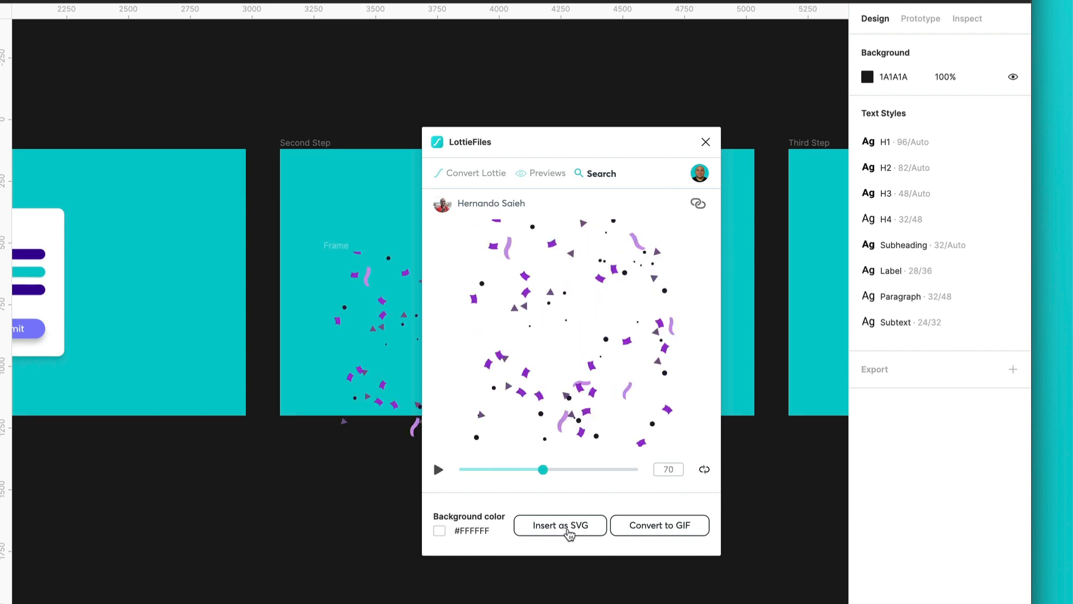
pyautogui.click(559, 524)
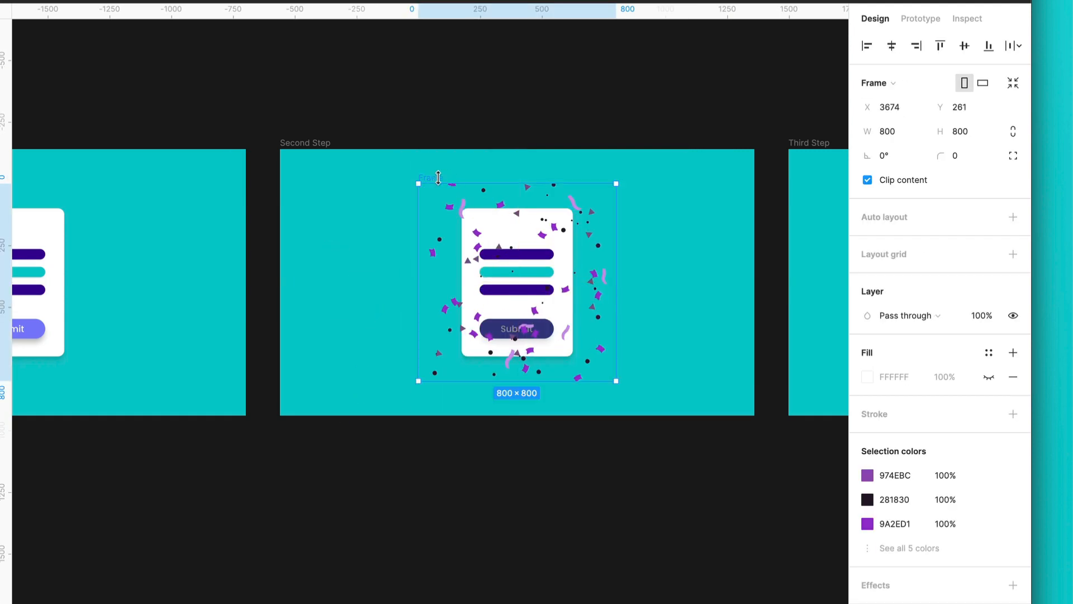
pyautogui.click(193, 33)
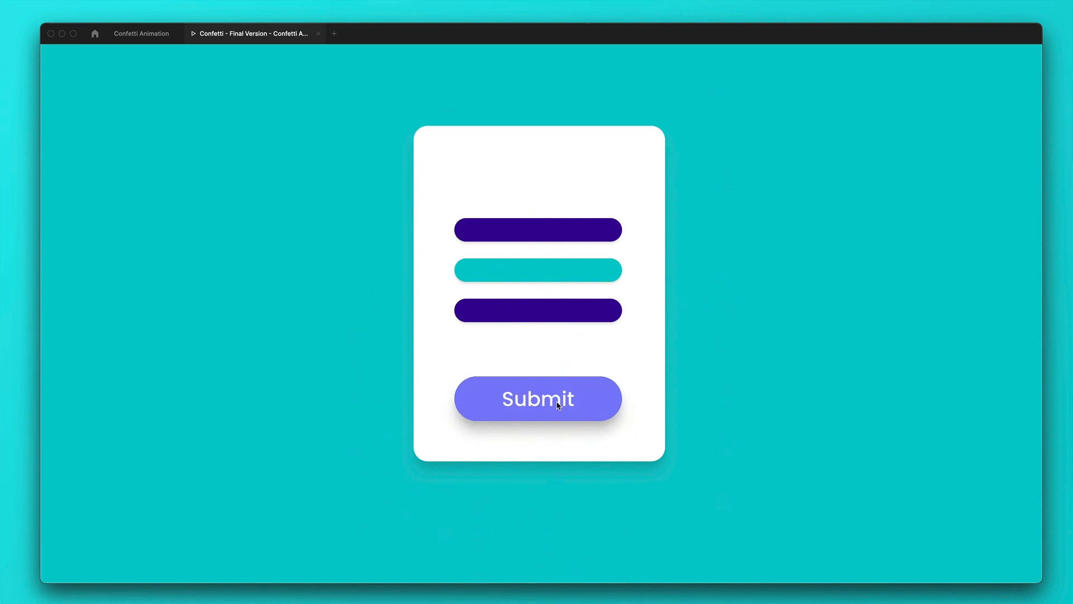
pyautogui.click(141, 33)
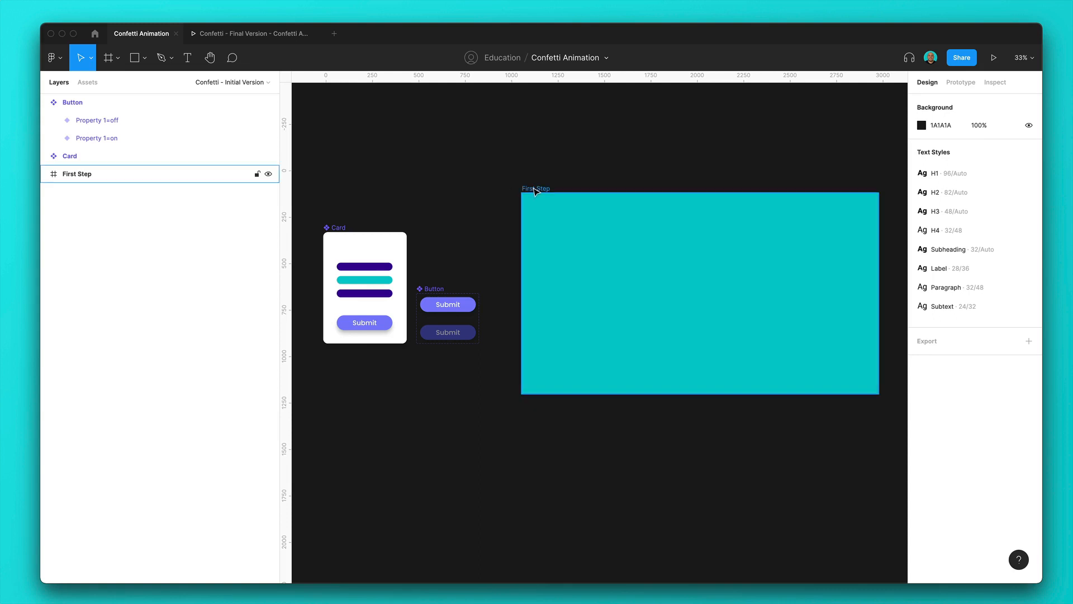
# Select the empty First Step frame and centre a Card component instance inside it.
pyautogui.click(700, 292)
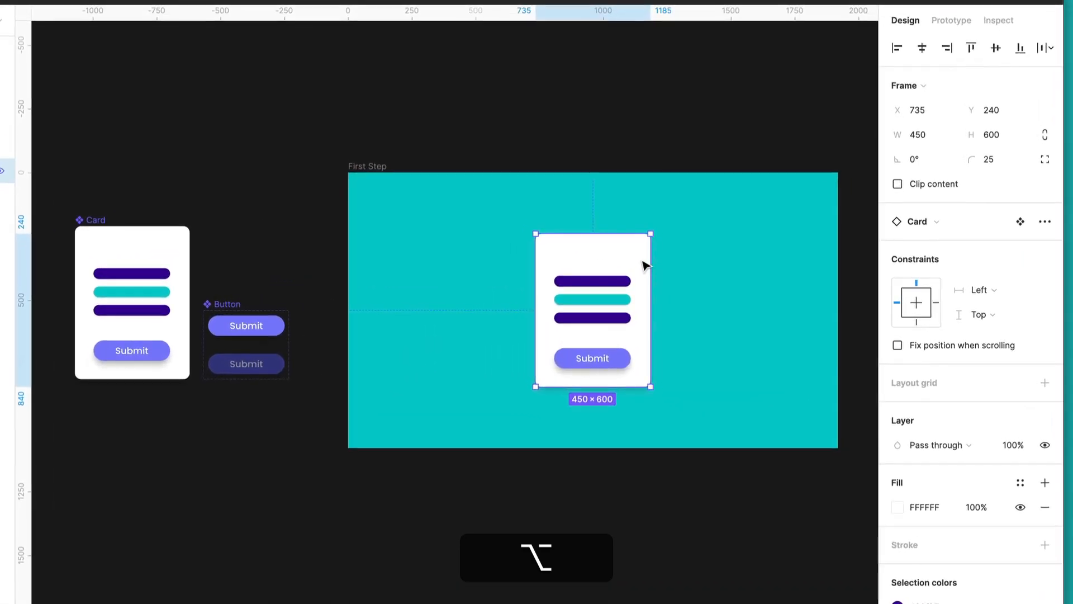
pyautogui.moveTo(594, 291)
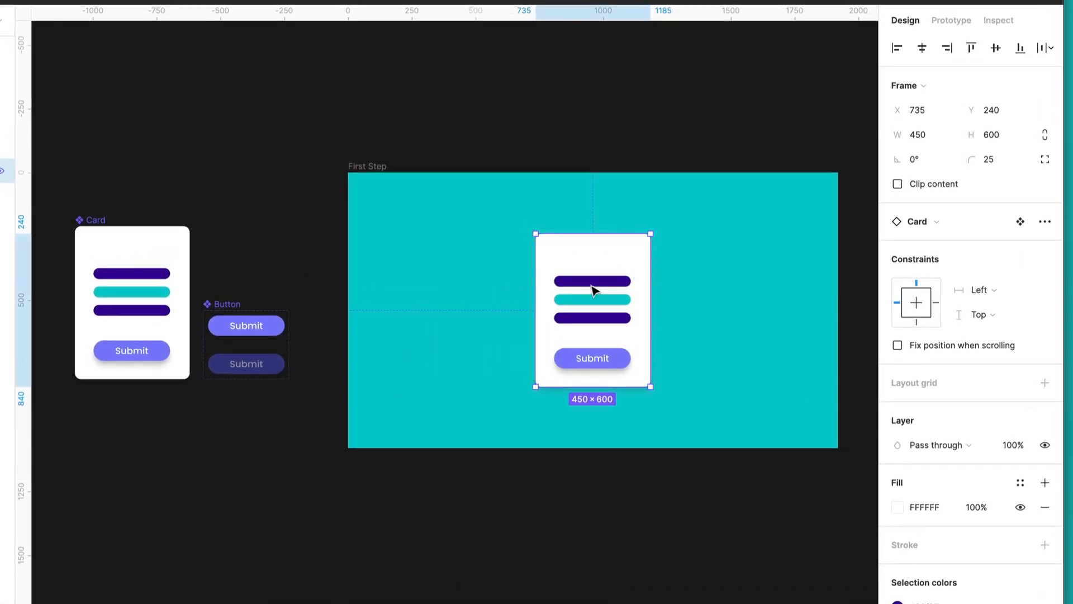
pyautogui.click(922, 48)
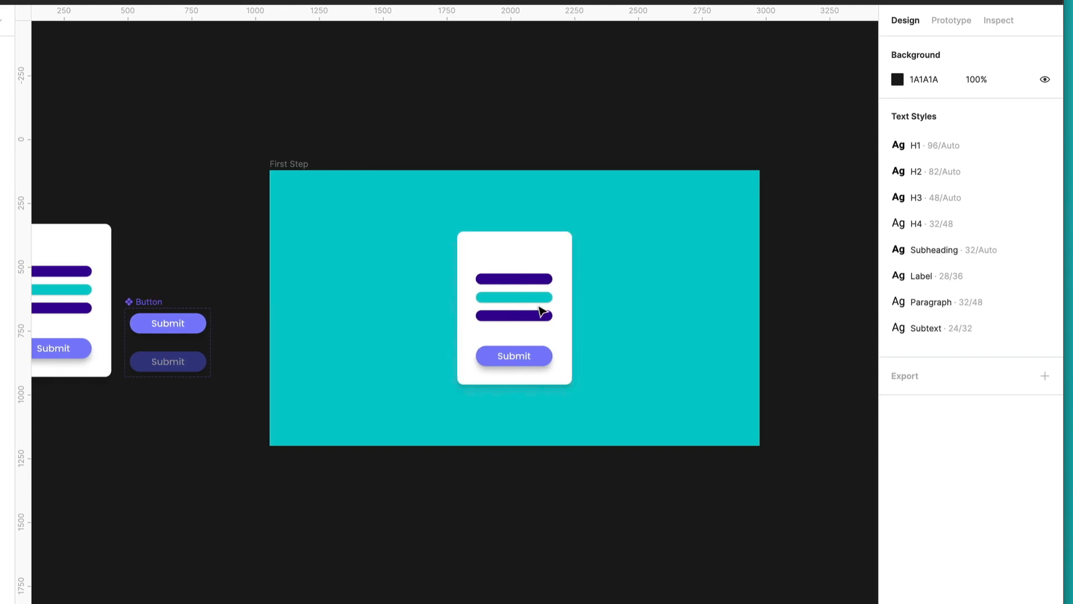
# Switch the Second Step card's Submit button to its pressed Property 1 variant.
pyautogui.scroll(3)
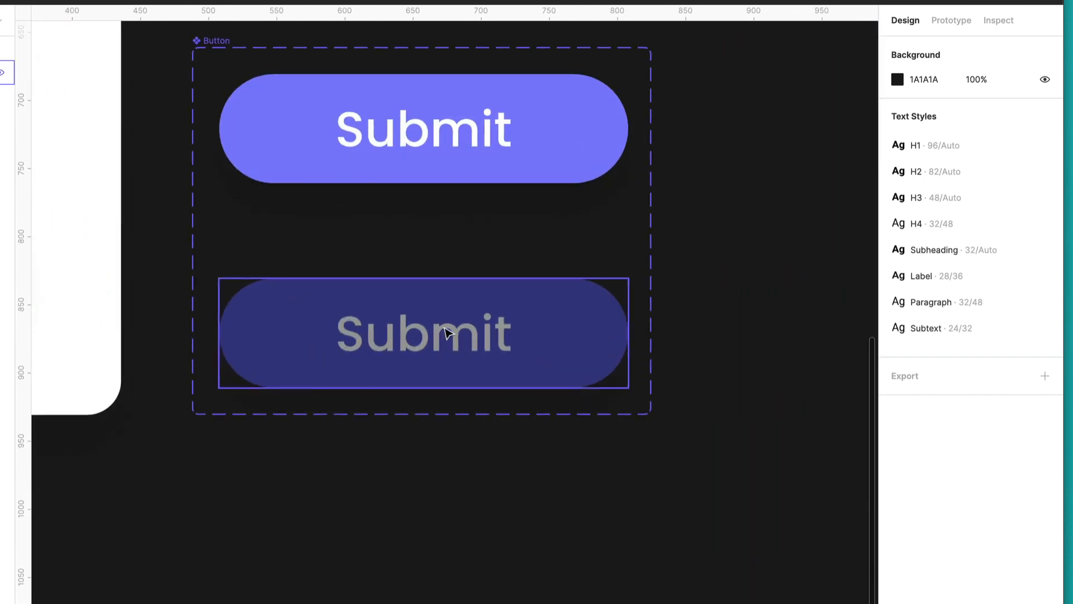
pyautogui.scroll(-3)
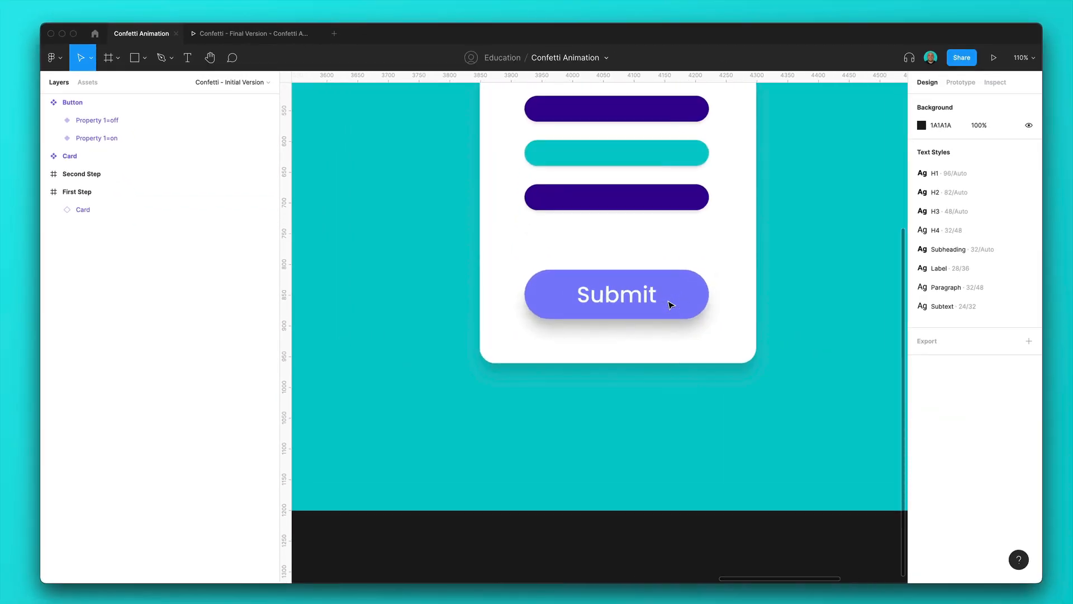
pyautogui.click(615, 294)
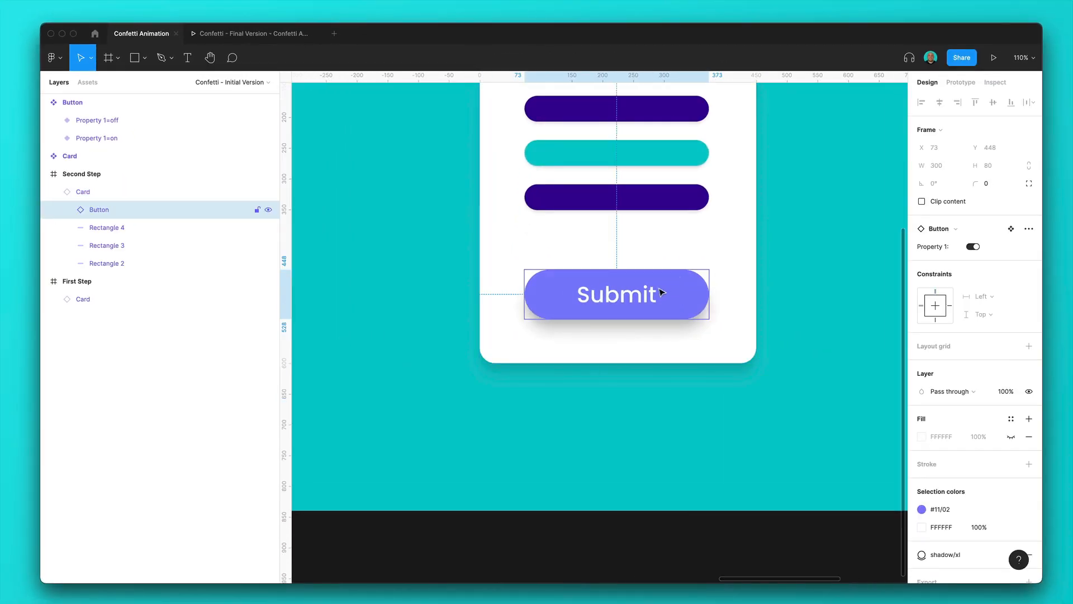
pyautogui.click(973, 246)
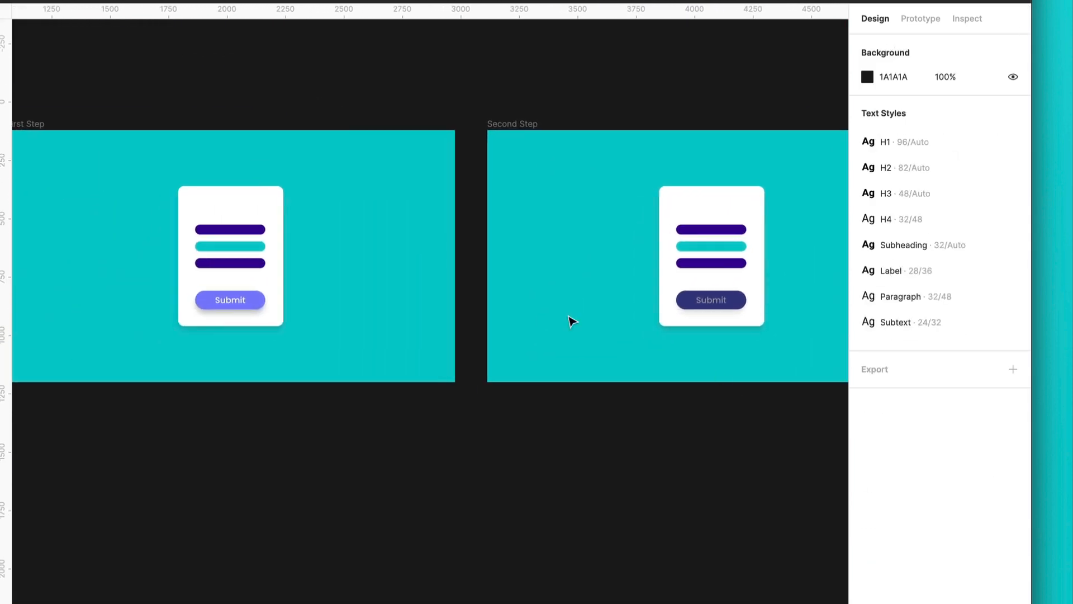
pyautogui.moveTo(558, 291)
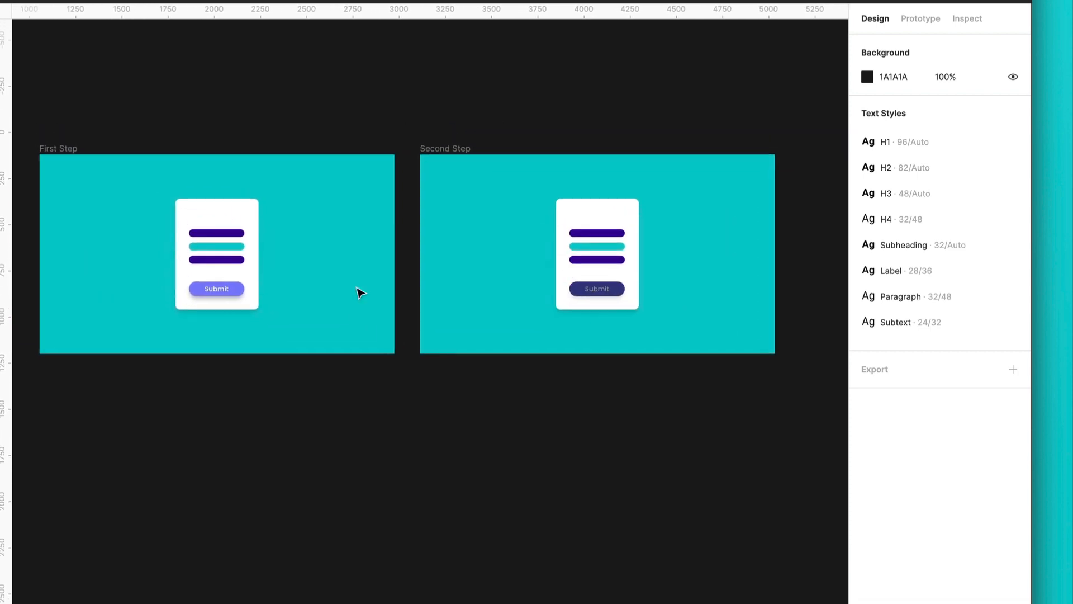
# Duplicate Second Step and rename the new frame 'Third Step'.
pyautogui.scroll(-3)
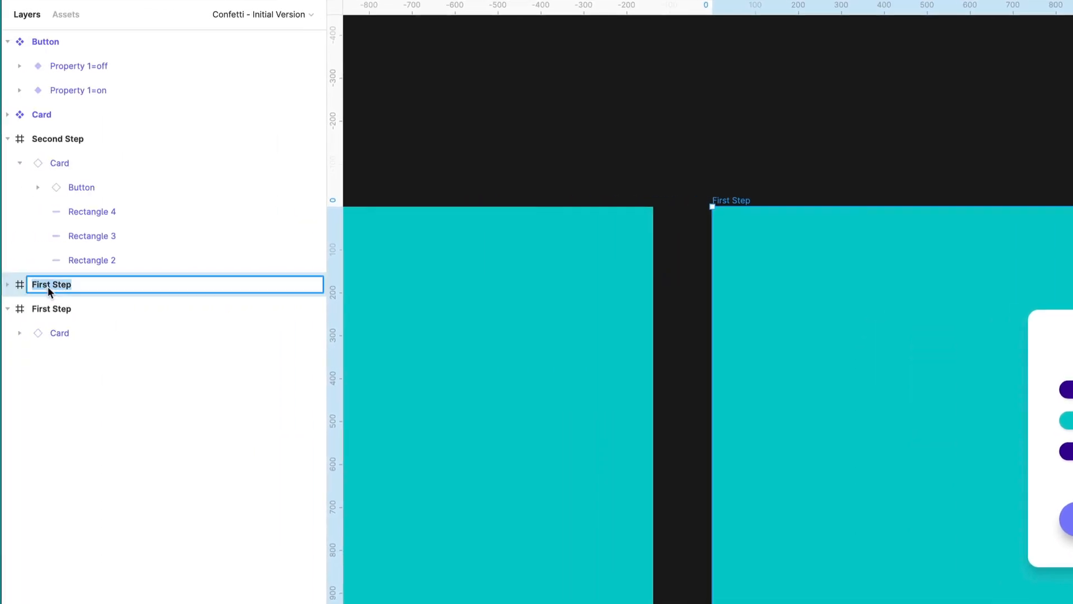
pyautogui.press('shift+t')
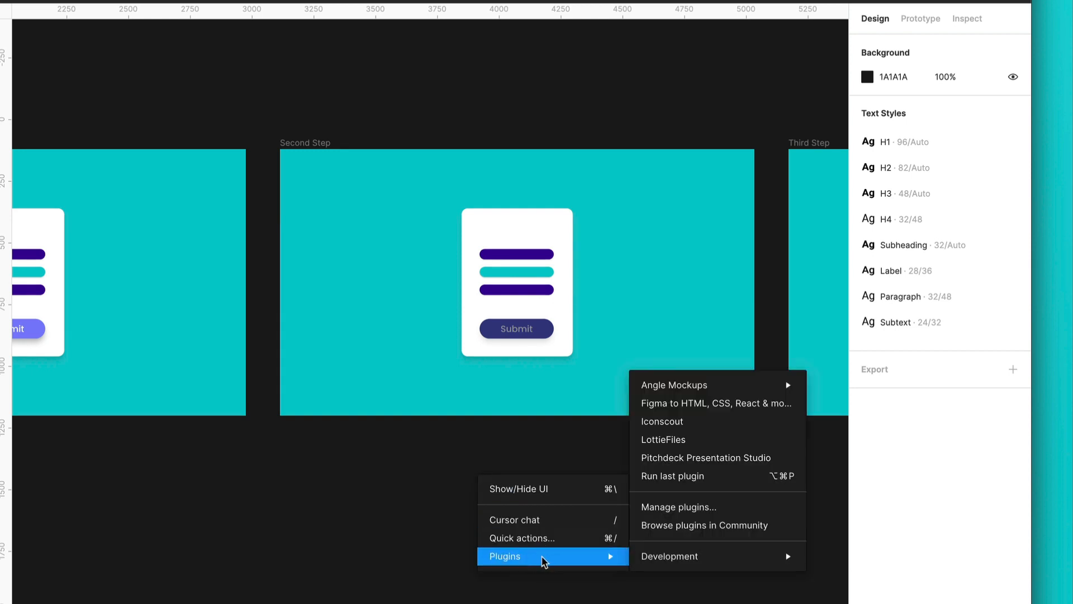
pyautogui.moveTo(680, 444)
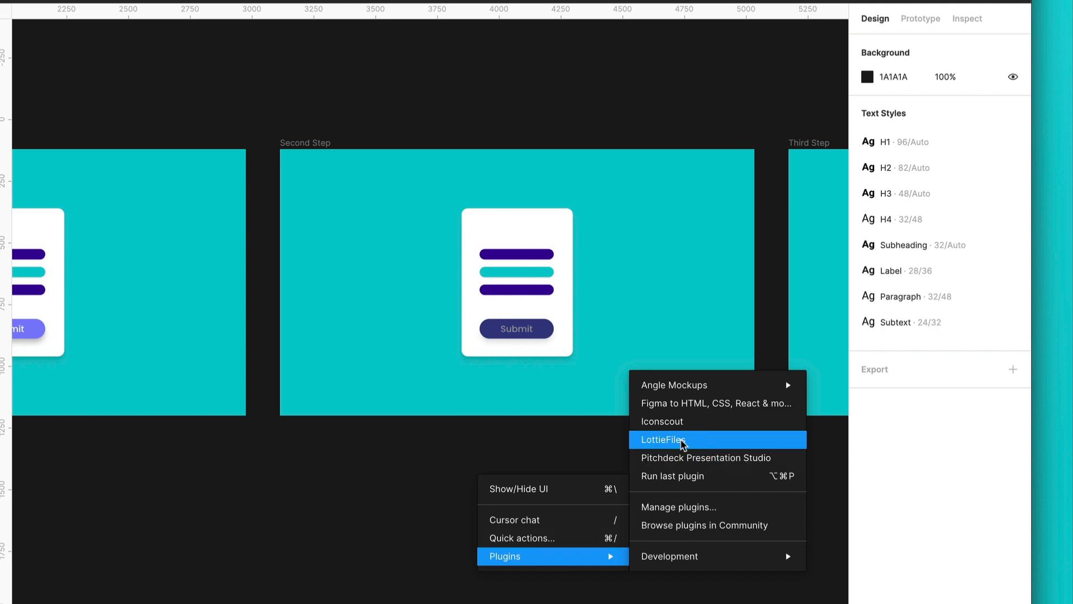
pyautogui.moveTo(661, 439)
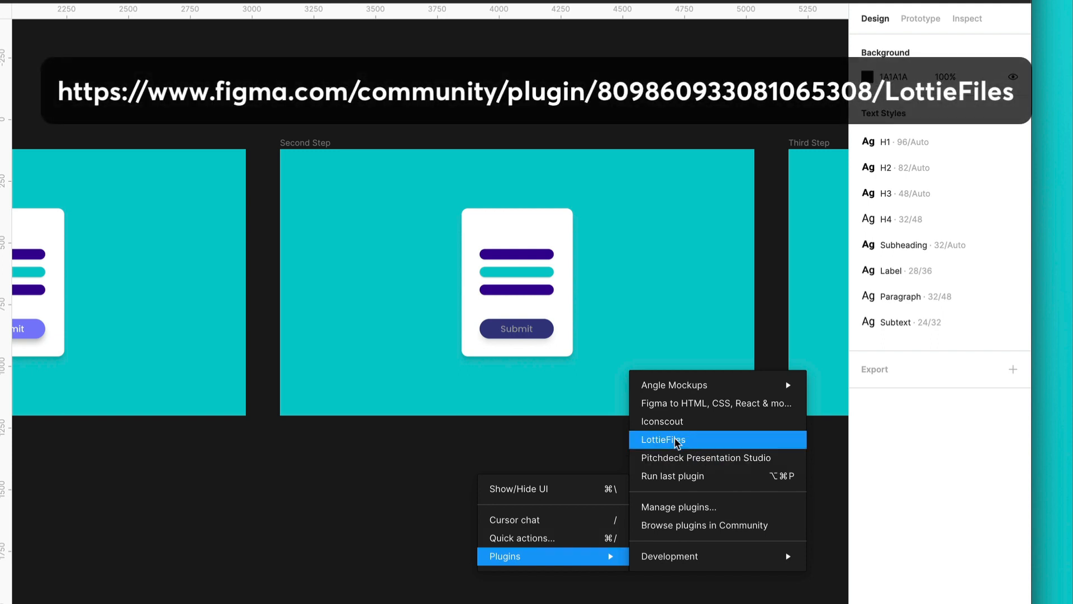
# Search LottieFiles for 'Purple' and insert the confetti animation as SVG.
pyautogui.click(661, 438)
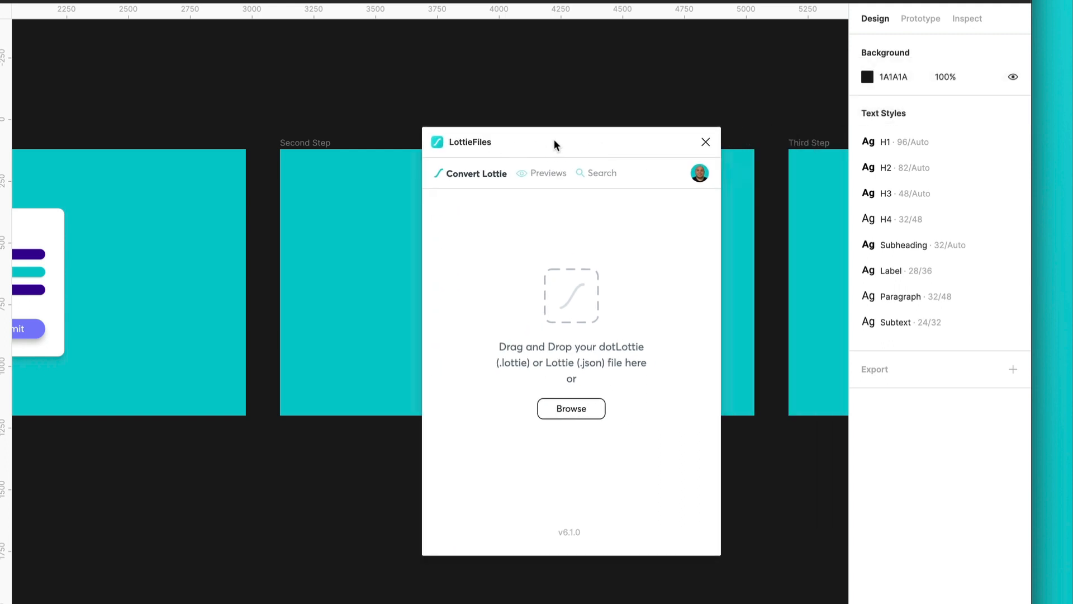
pyautogui.moveTo(610, 177)
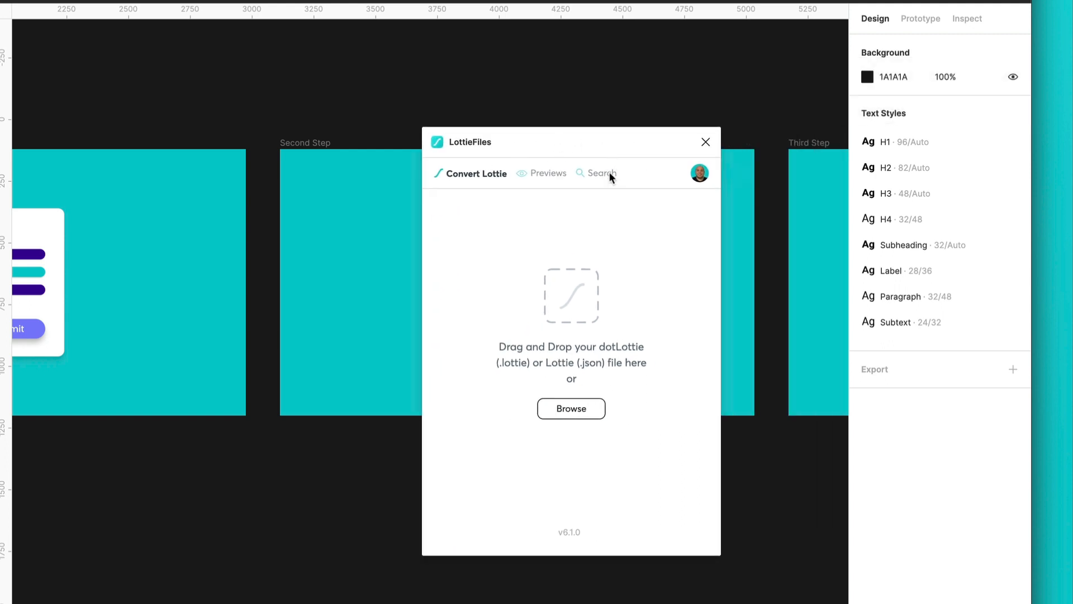
pyautogui.click(601, 173)
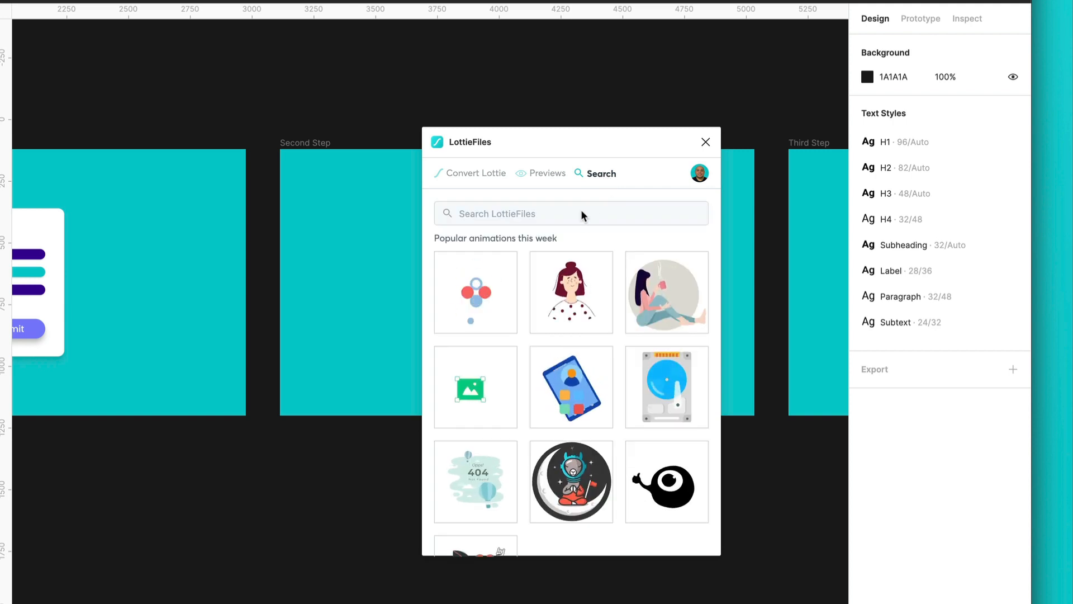
pyautogui.click(570, 213)
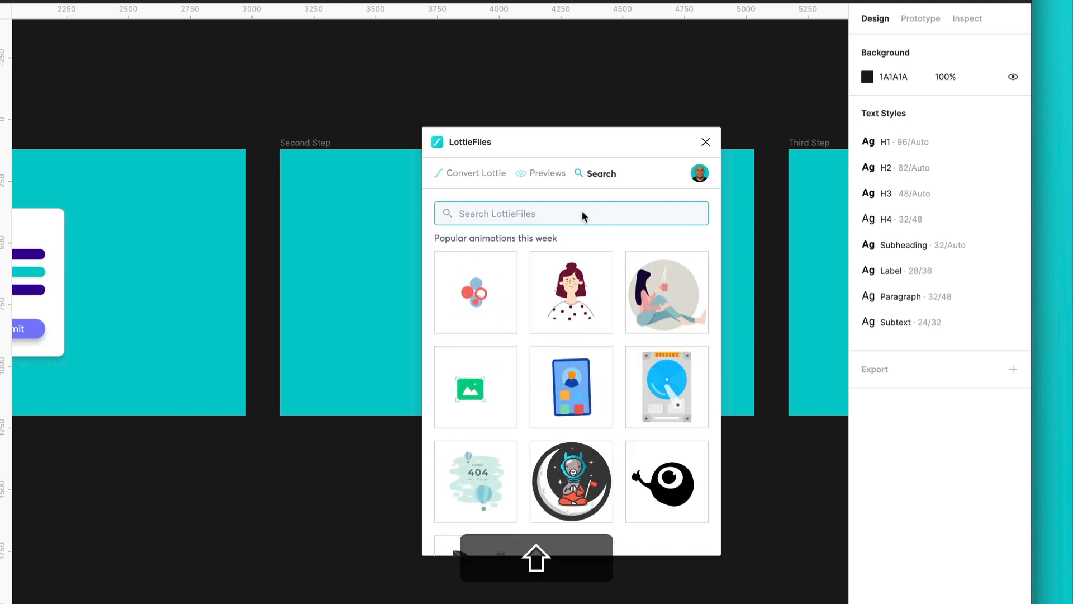
pyautogui.write('Purple')
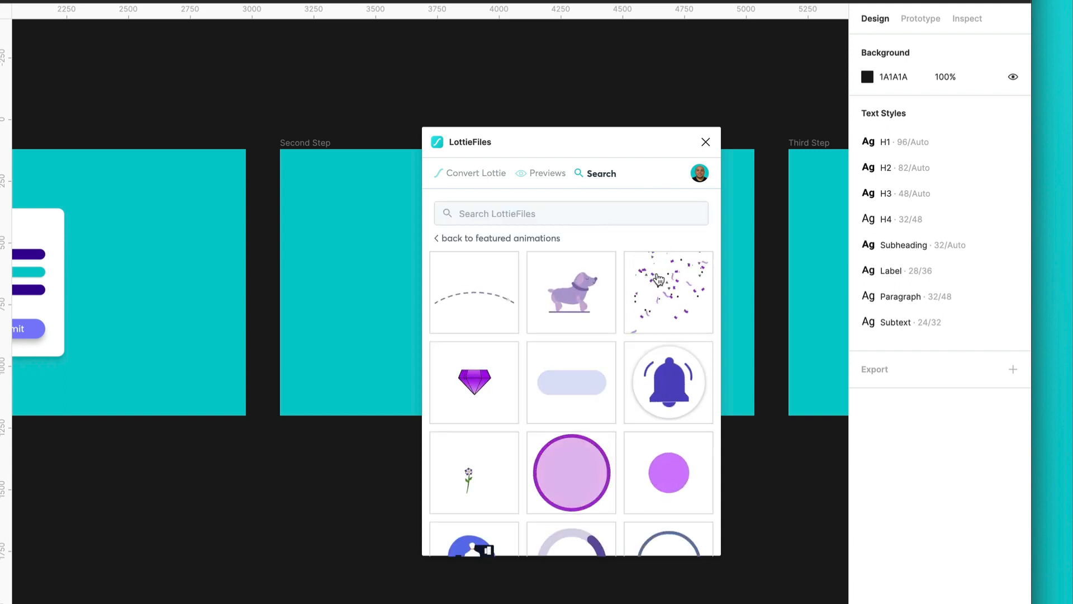
pyautogui.click(667, 293)
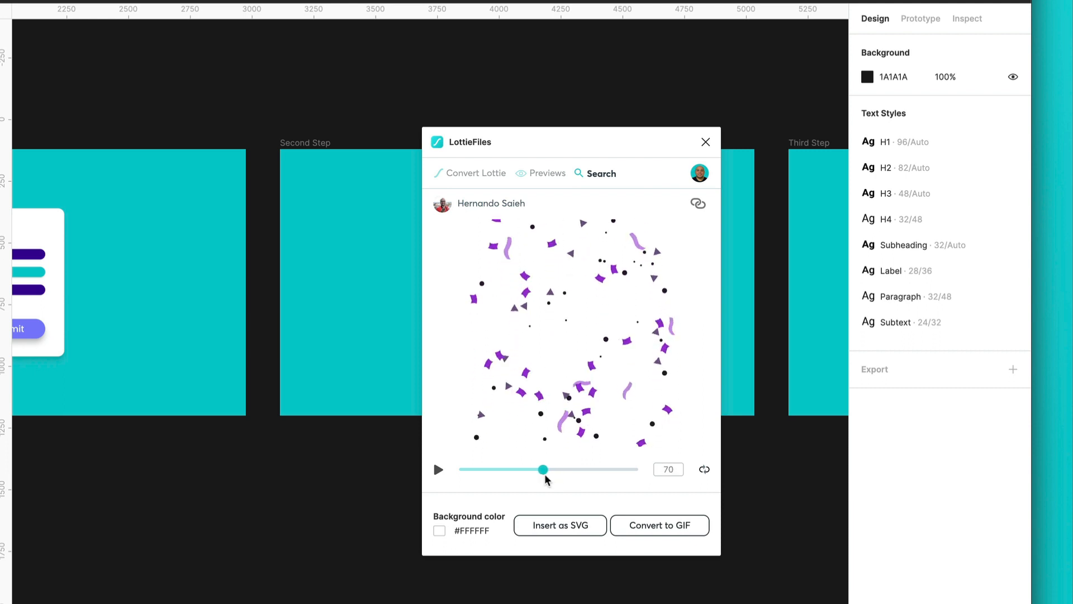
pyautogui.moveTo(558, 340)
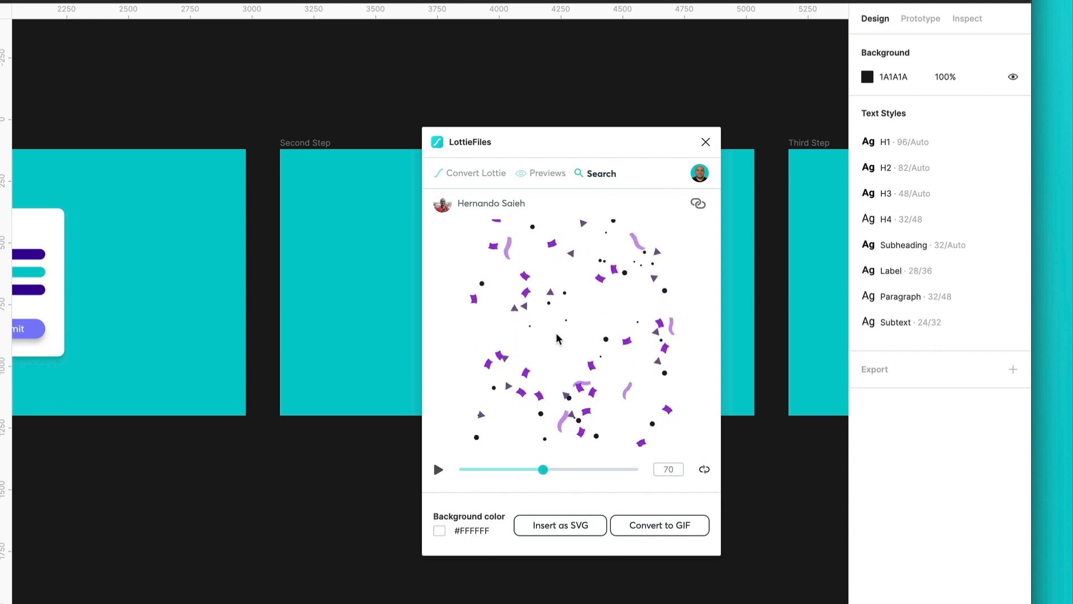
pyautogui.moveTo(552, 536)
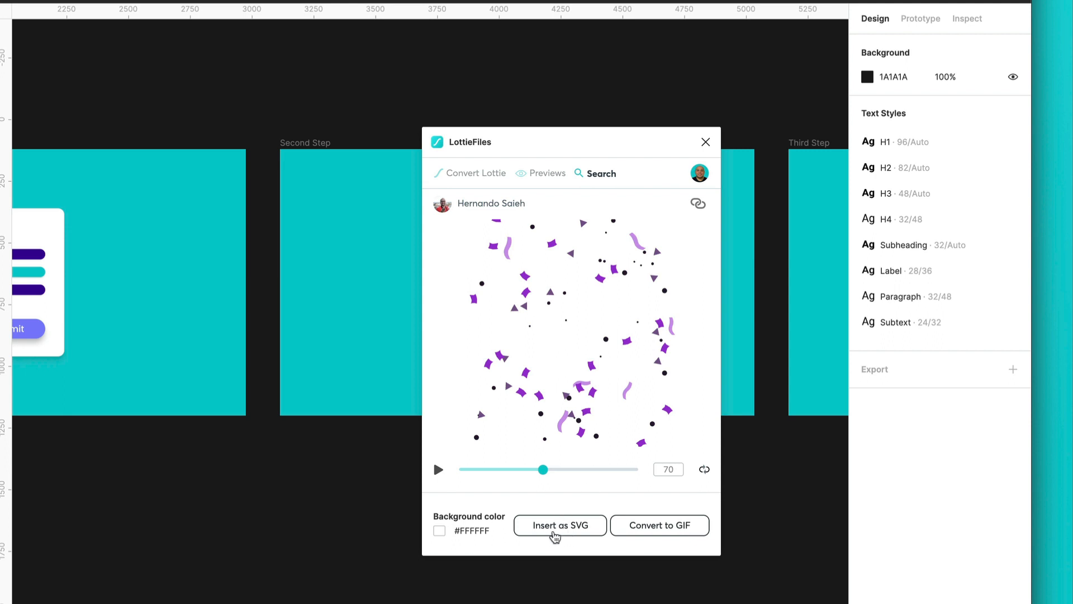
pyautogui.moveTo(612, 368)
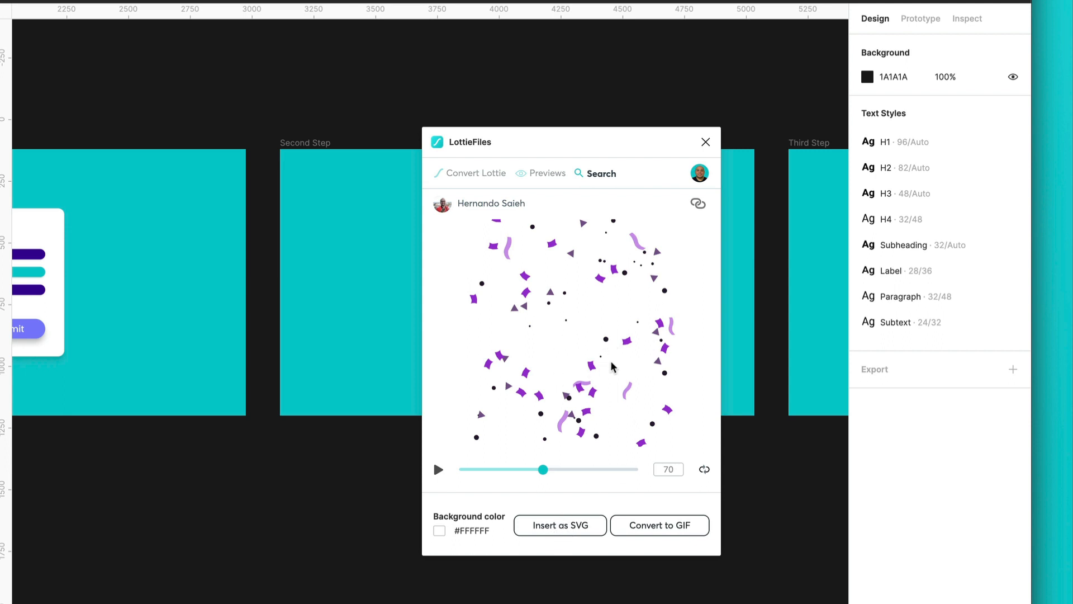
pyautogui.moveTo(566, 533)
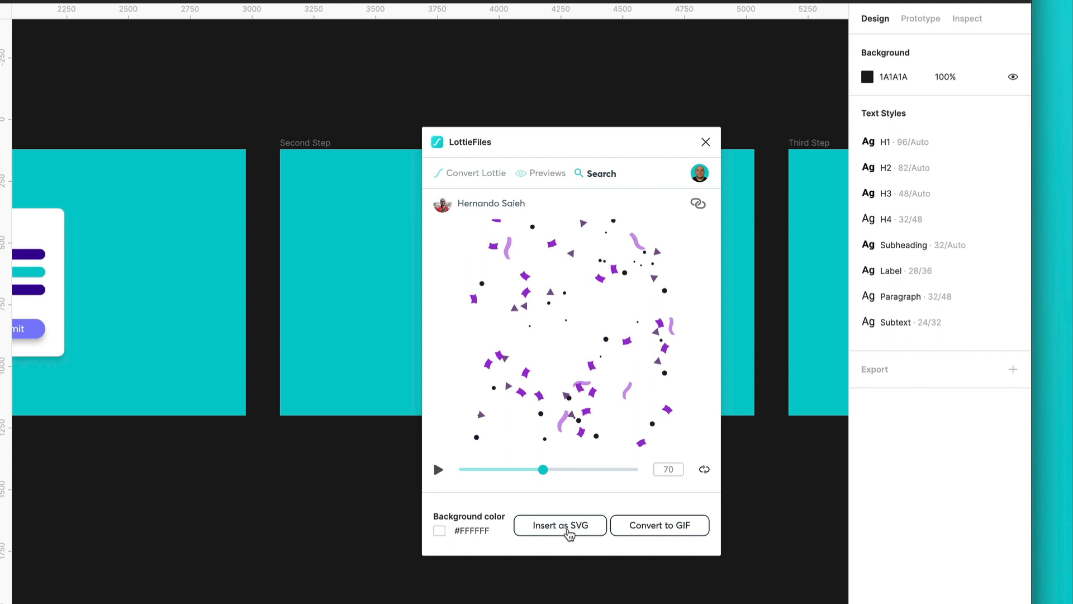
pyautogui.click(558, 524)
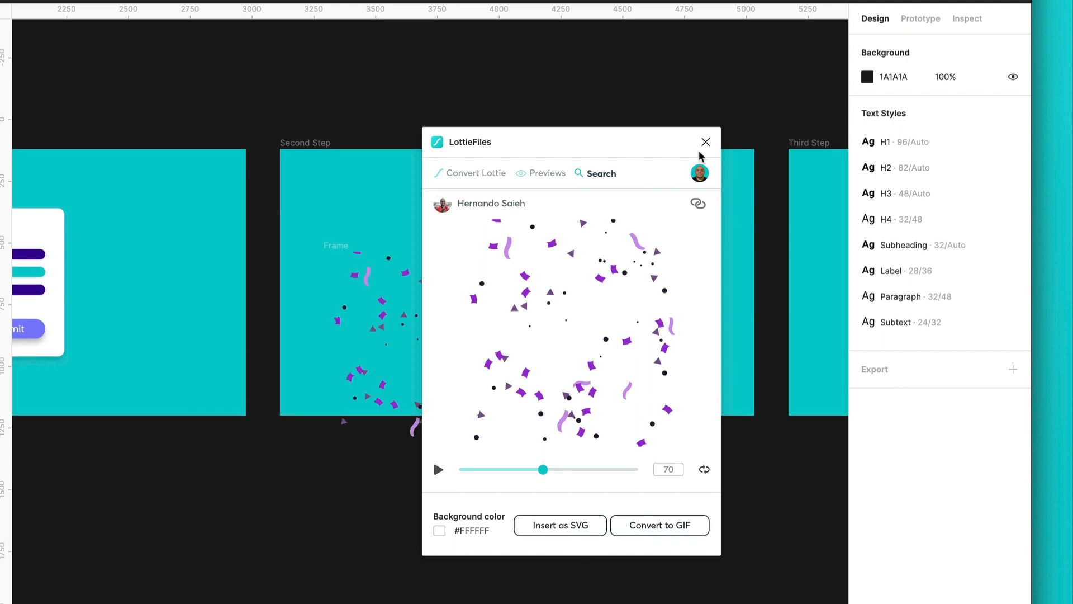
# Select the confetti frame, cut and paste it centred over the Second Step card.
pyautogui.click(705, 141)
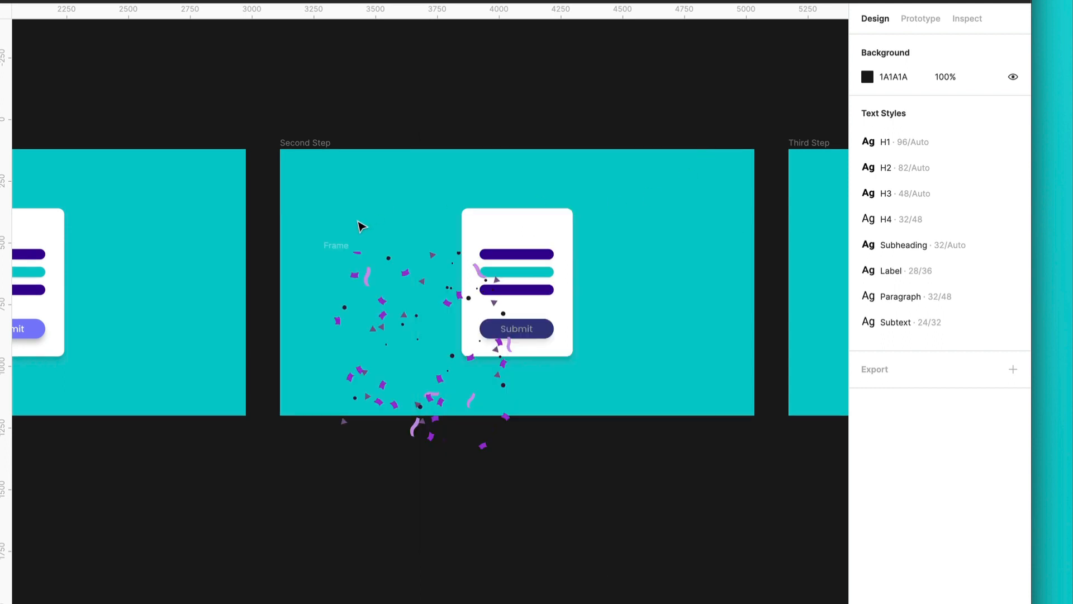
pyautogui.click(516, 282)
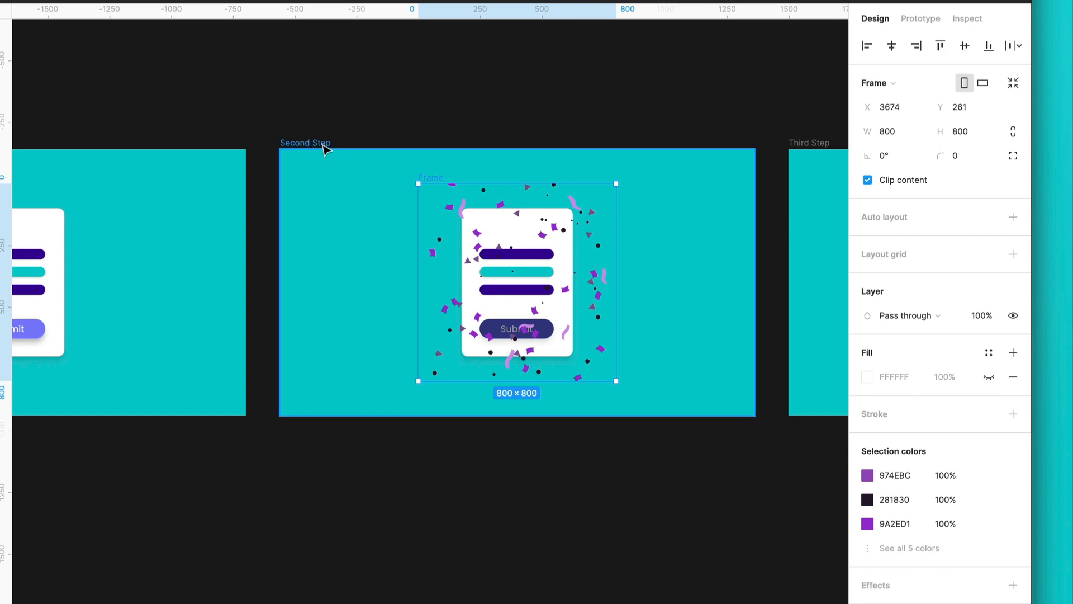
pyautogui.moveTo(435, 182)
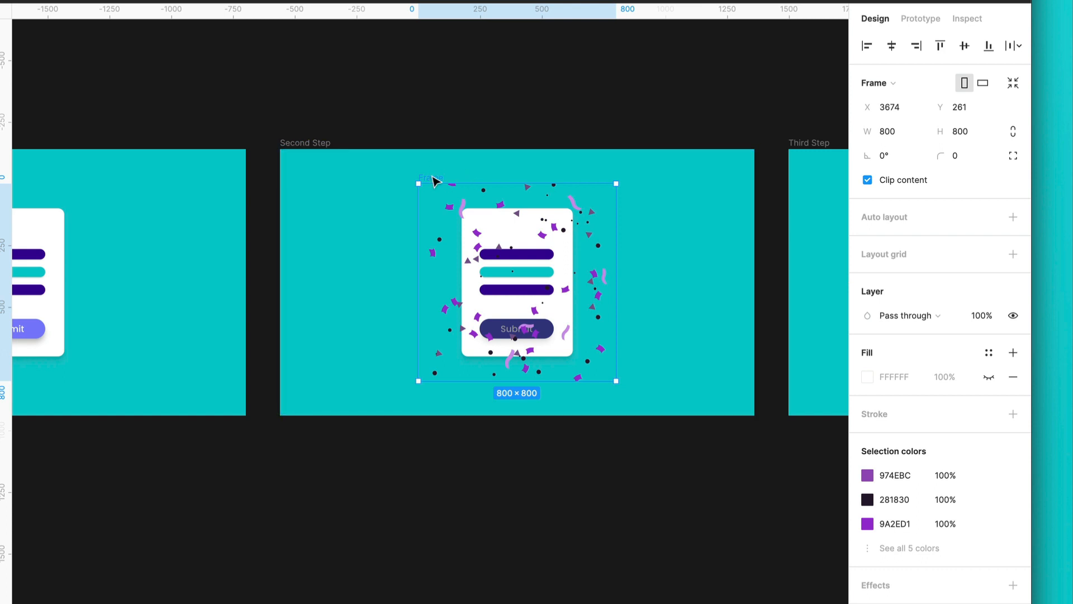
pyautogui.press('cmd+x')
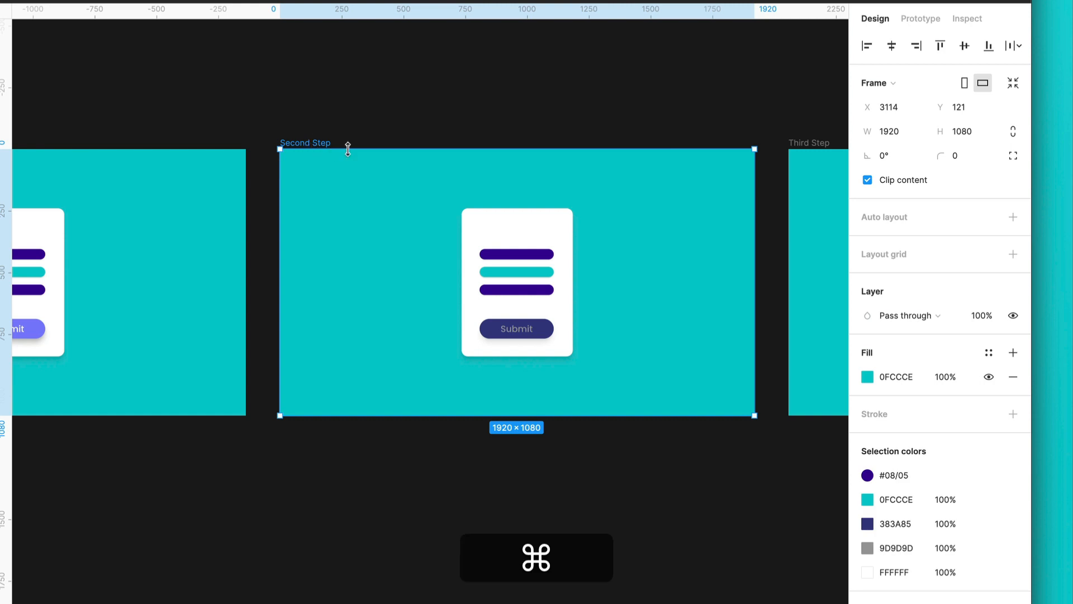
pyautogui.press('cmd+v')
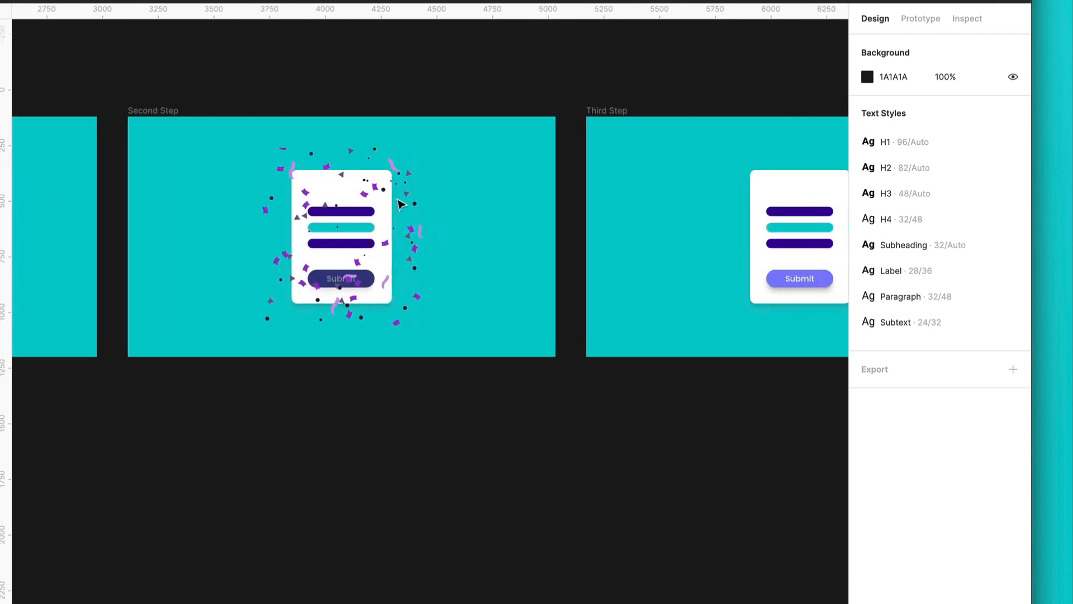
# Paste a centred confetti copy onto the Third Step card and rename the duplicated frame.
pyautogui.click(341, 226)
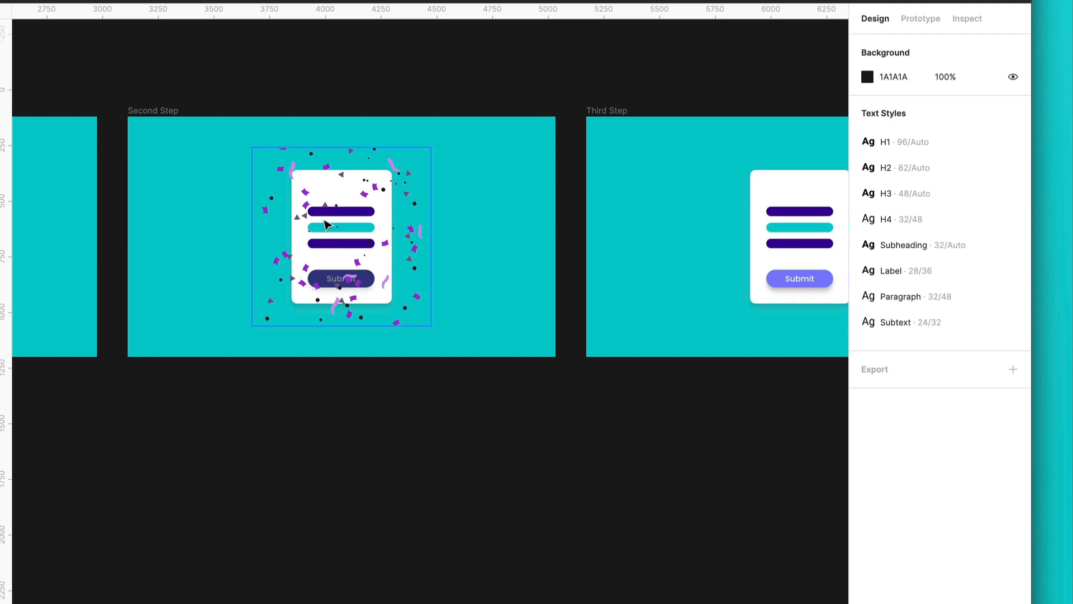
pyautogui.click(341, 236)
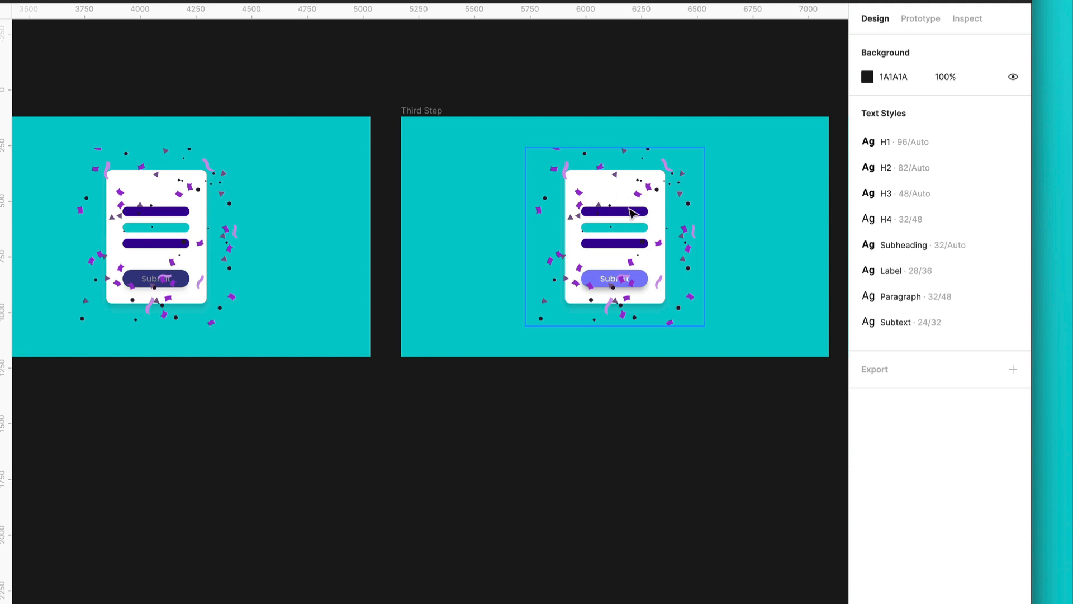
pyautogui.hscroll(3)
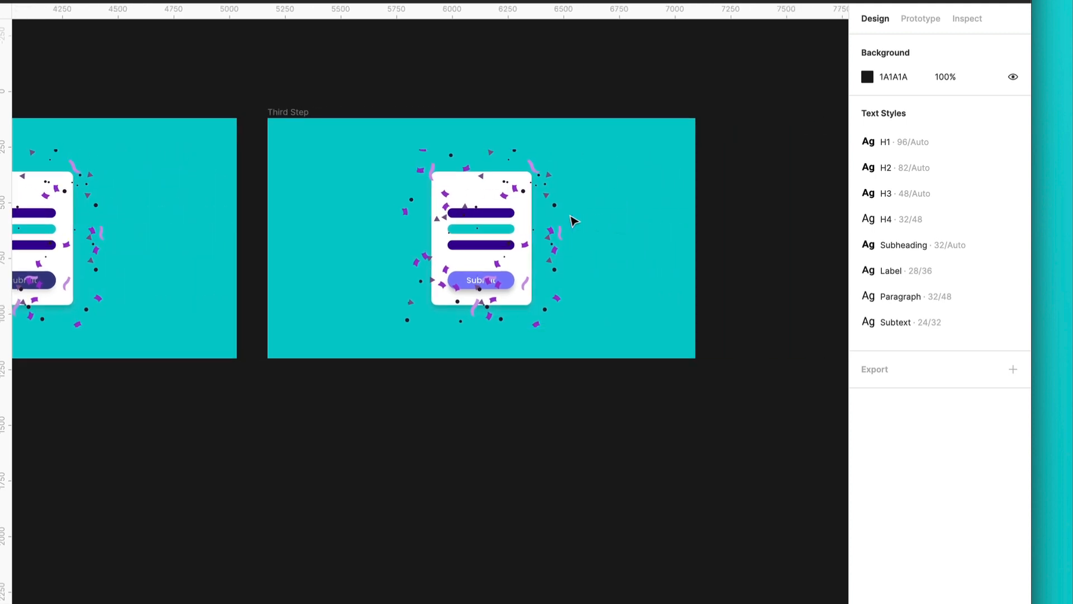
pyautogui.click(479, 225)
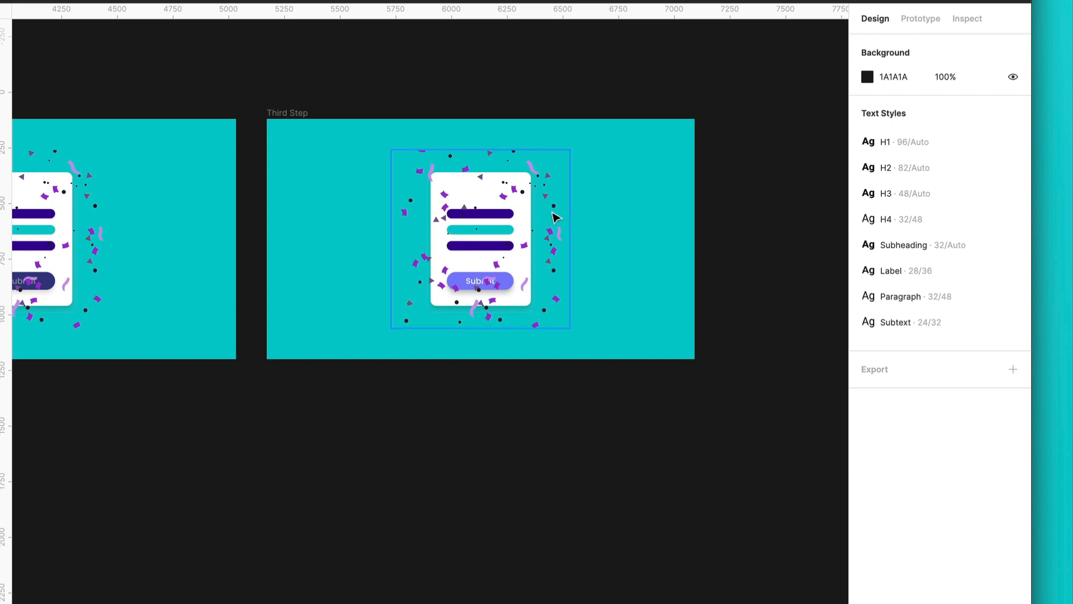
pyautogui.click(287, 112)
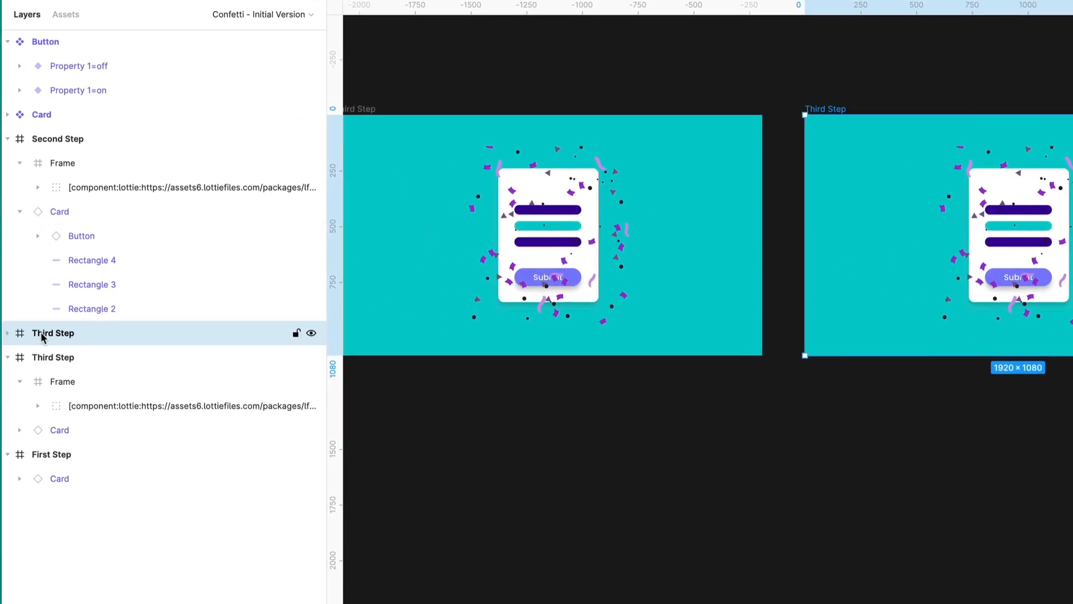
pyautogui.doubleClick(53, 333)
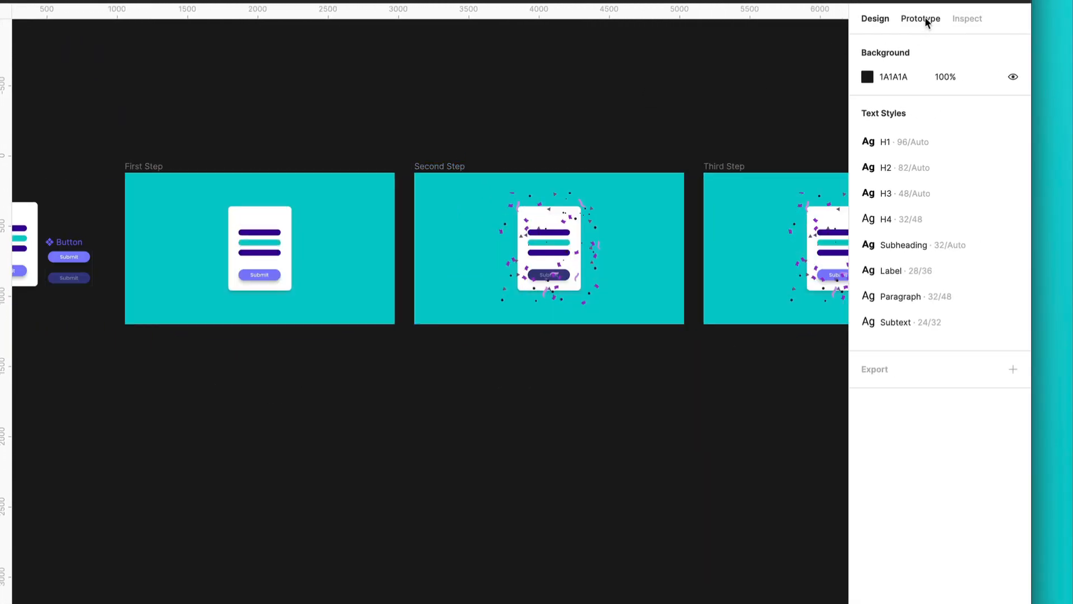
# Link First Step's Submit button to Second Step: On click, Navigate to, Instant.
pyautogui.click(920, 18)
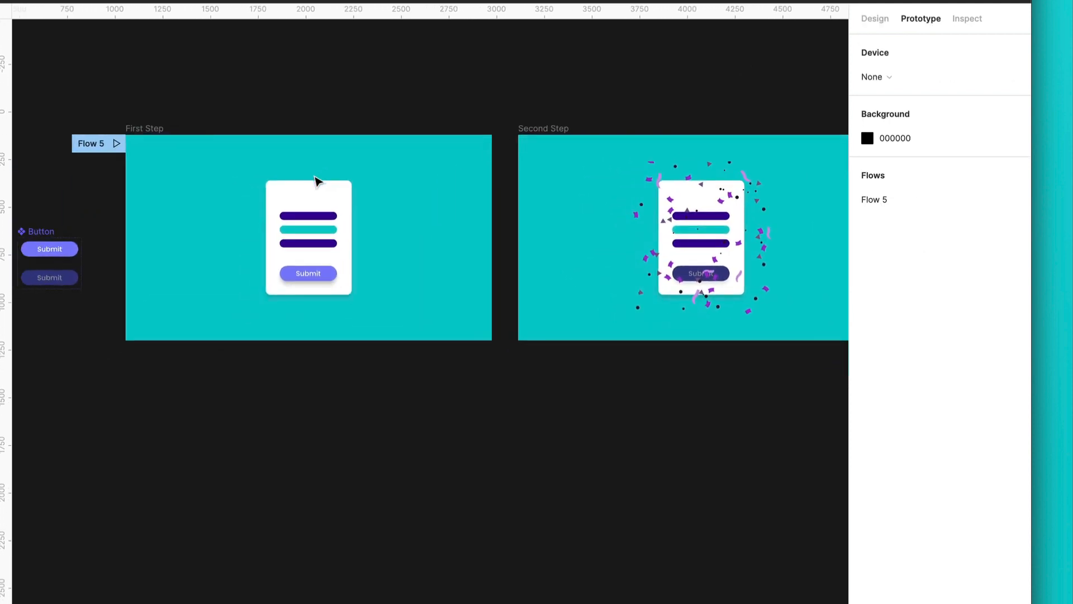
pyautogui.hscroll(3)
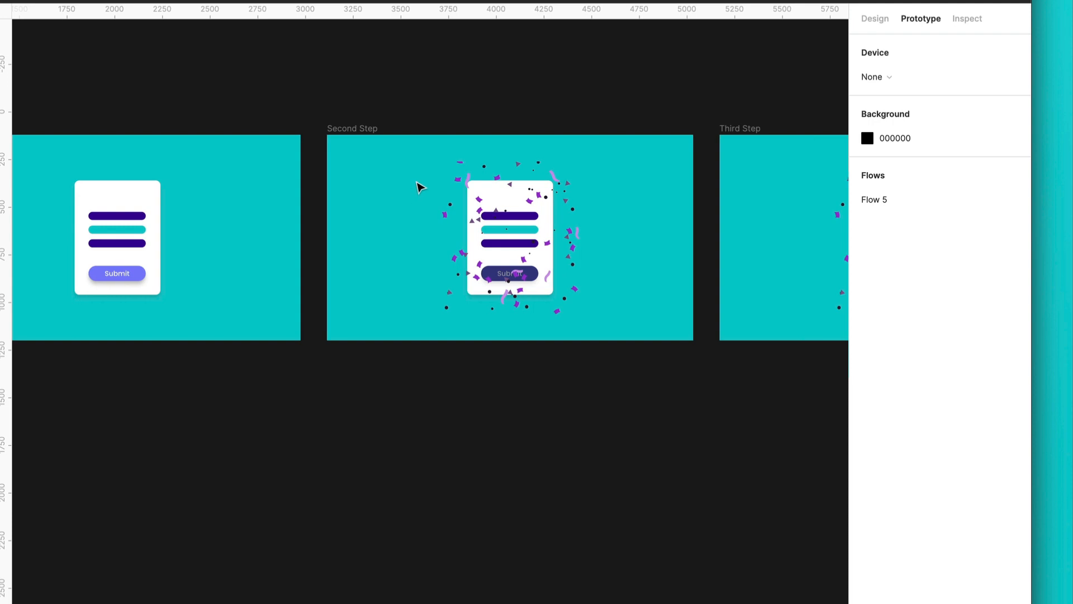
pyautogui.click(509, 238)
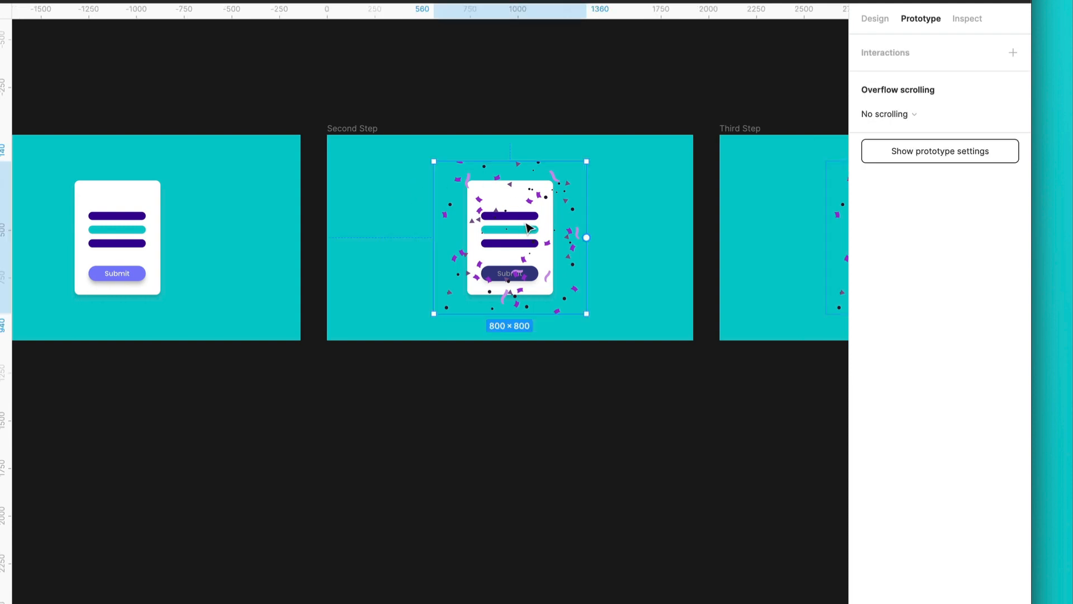
pyautogui.hscroll(3)
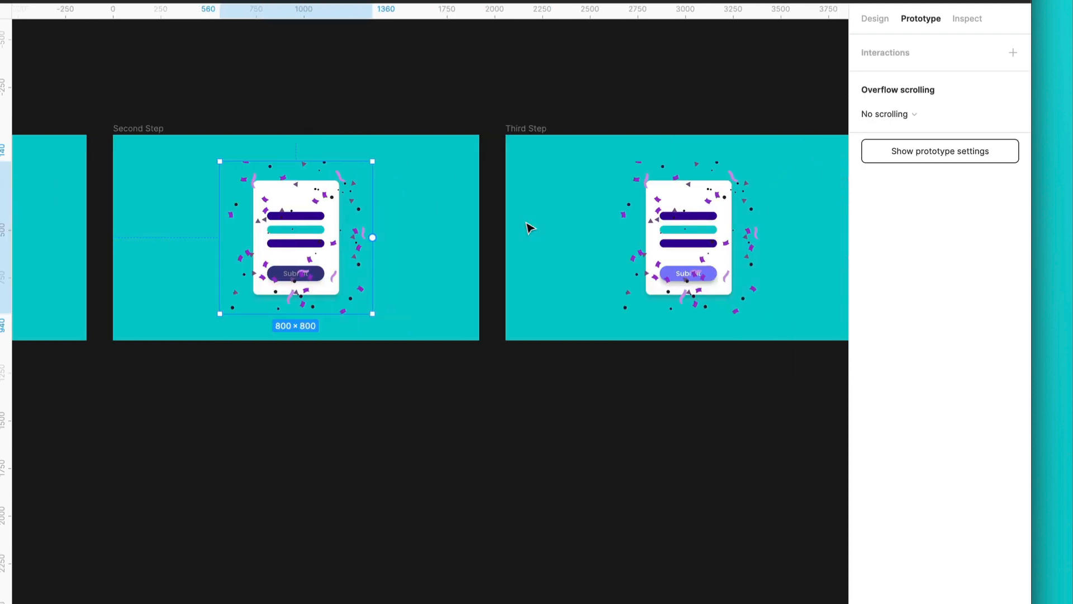
pyautogui.hscroll(3)
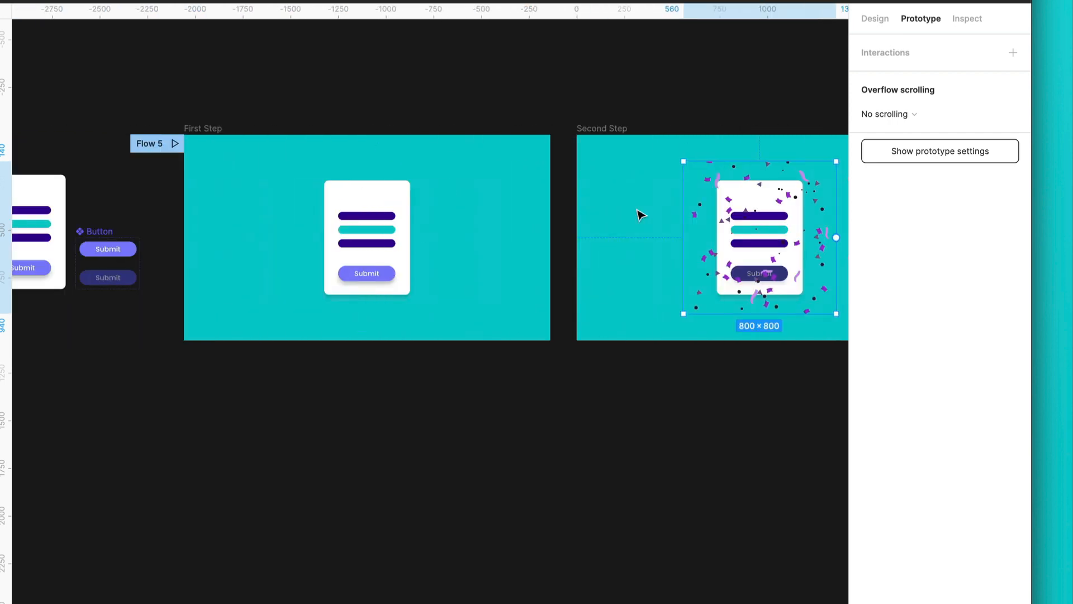
pyautogui.click(366, 236)
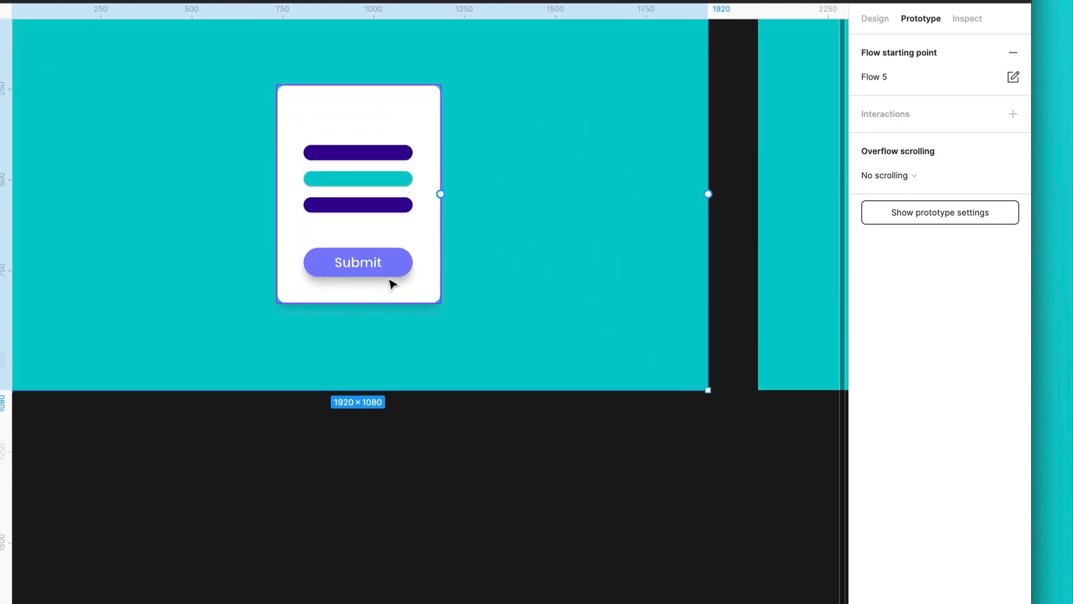
pyautogui.click(357, 262)
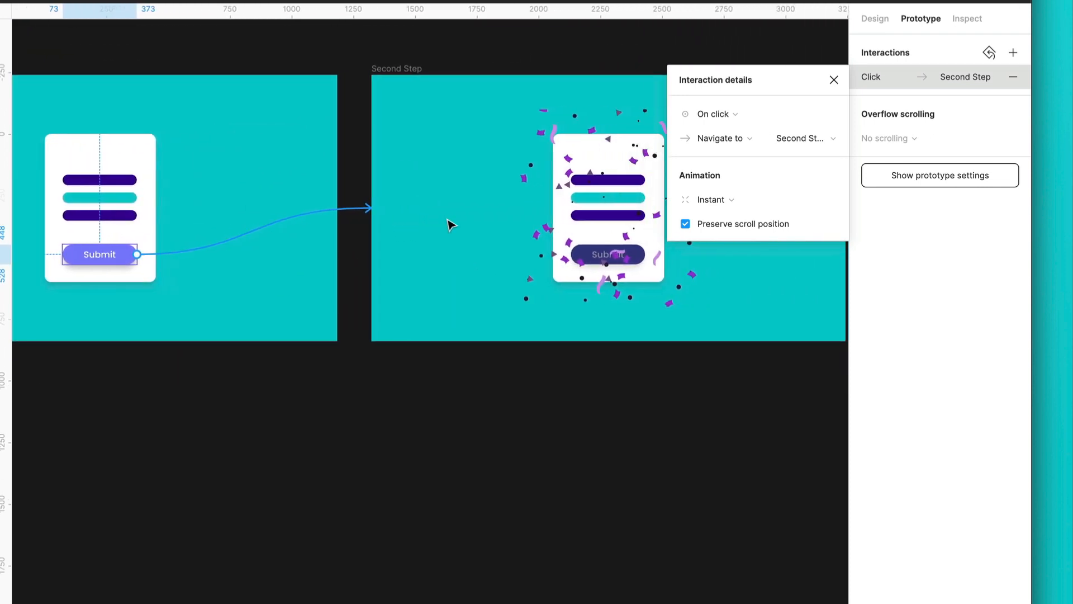
pyautogui.click(607, 254)
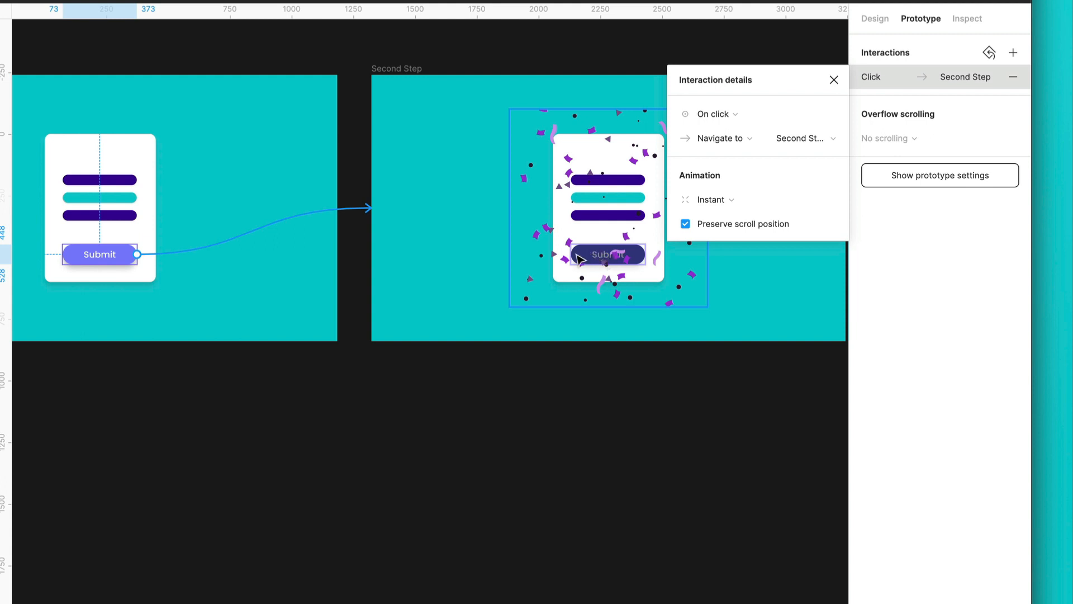
pyautogui.moveTo(731, 116)
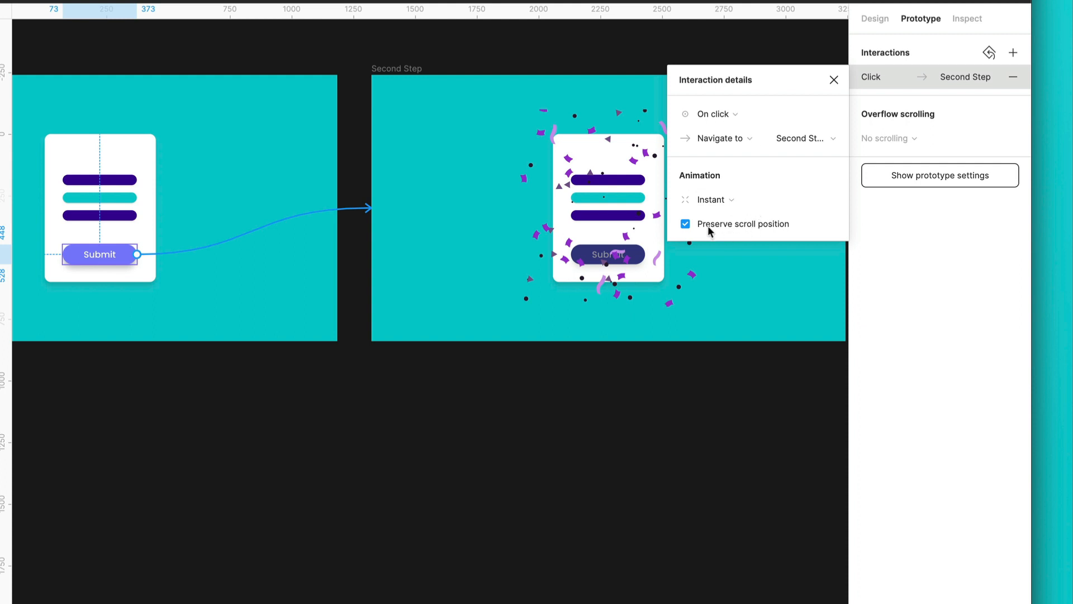
pyautogui.moveTo(816, 76)
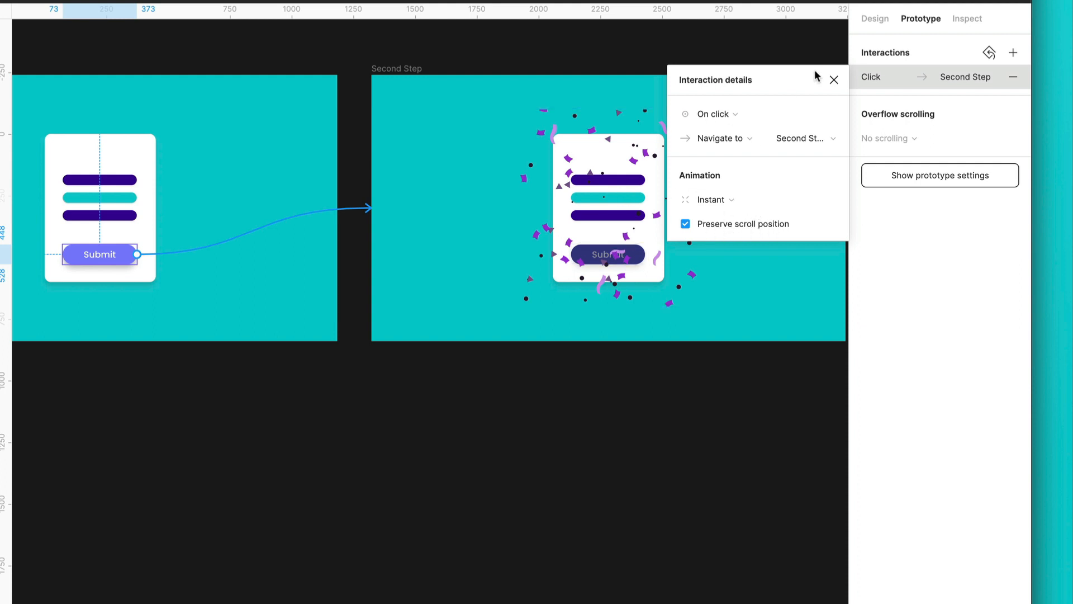
pyautogui.click(833, 80)
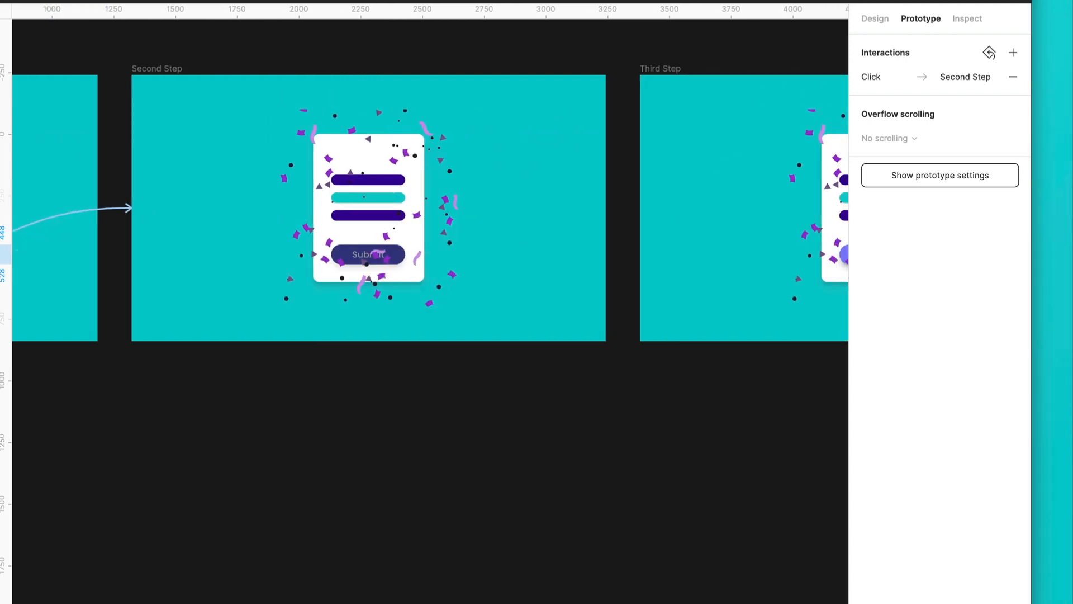
pyautogui.moveTo(151, 76)
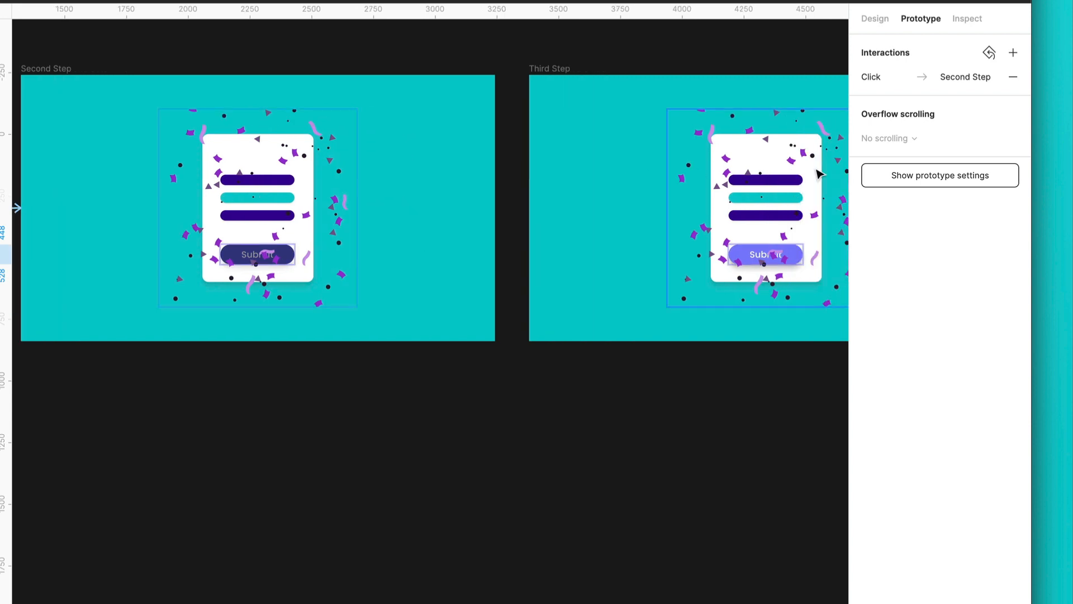
# Set Second Step's transition to Third Step to After delay 200 ms with Smart animate.
pyautogui.hscroll(-3)
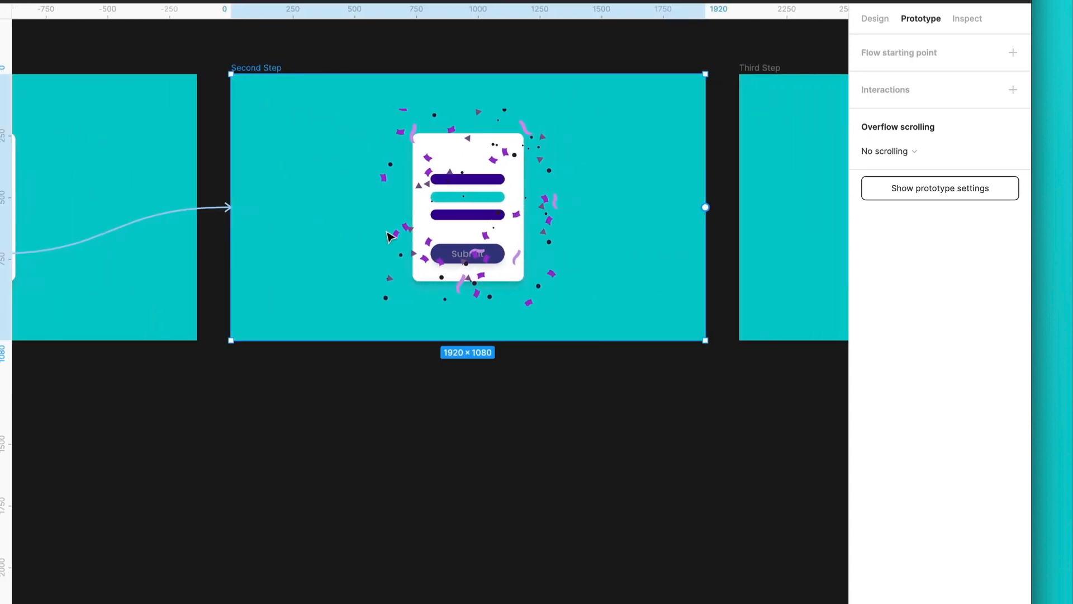
pyautogui.hscroll(3)
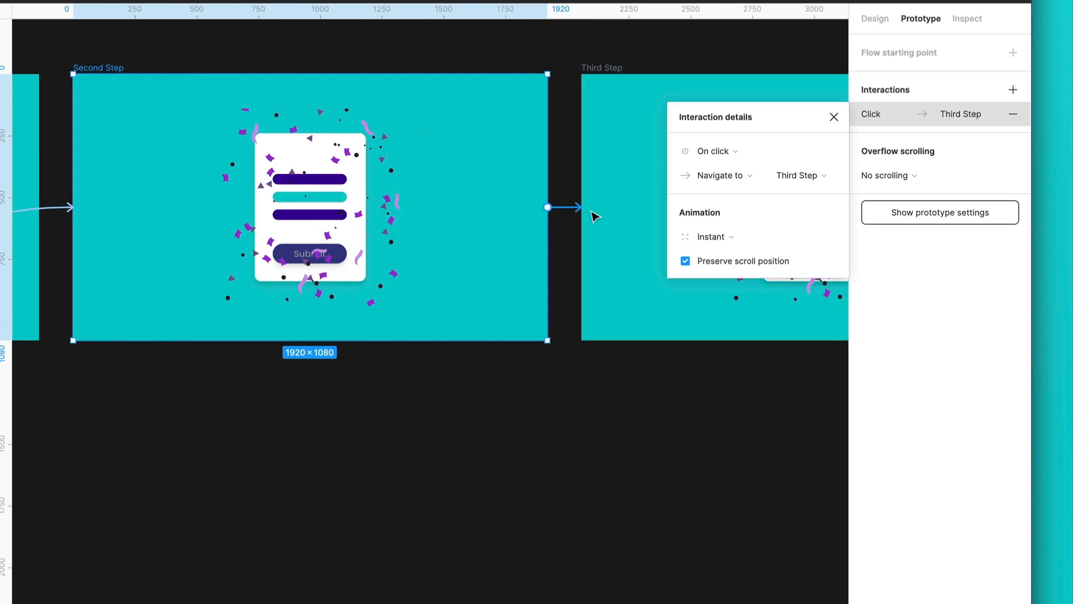
pyautogui.click(712, 150)
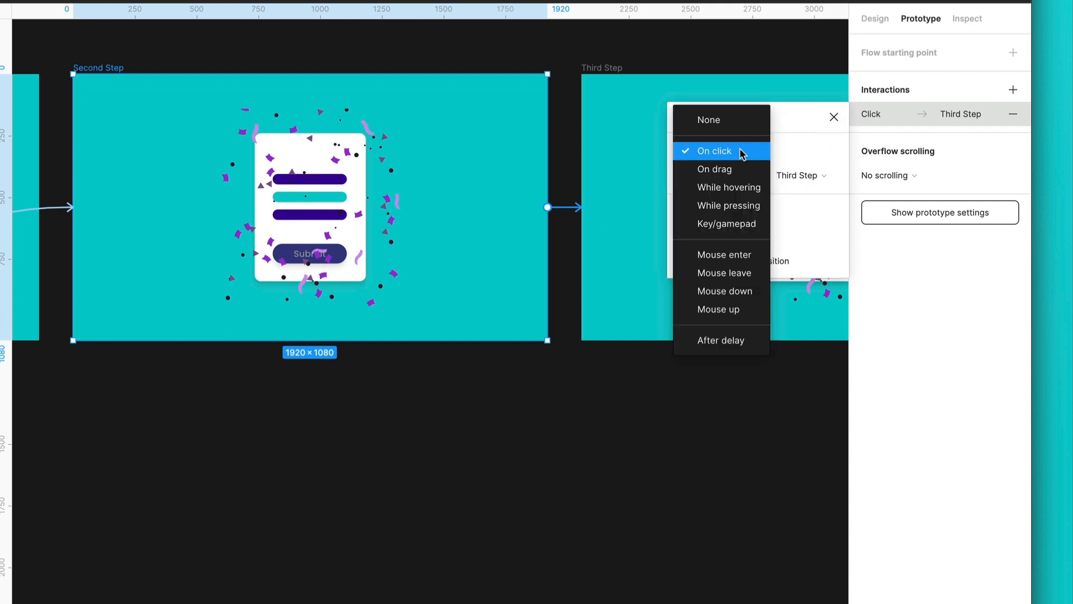
pyautogui.moveTo(720, 340)
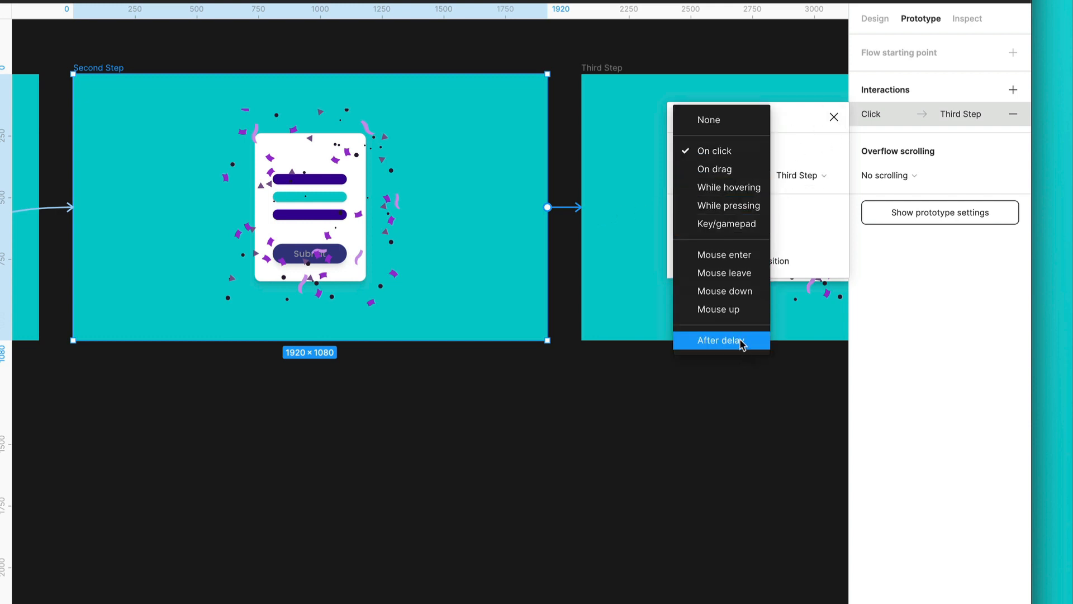
pyautogui.click(719, 341)
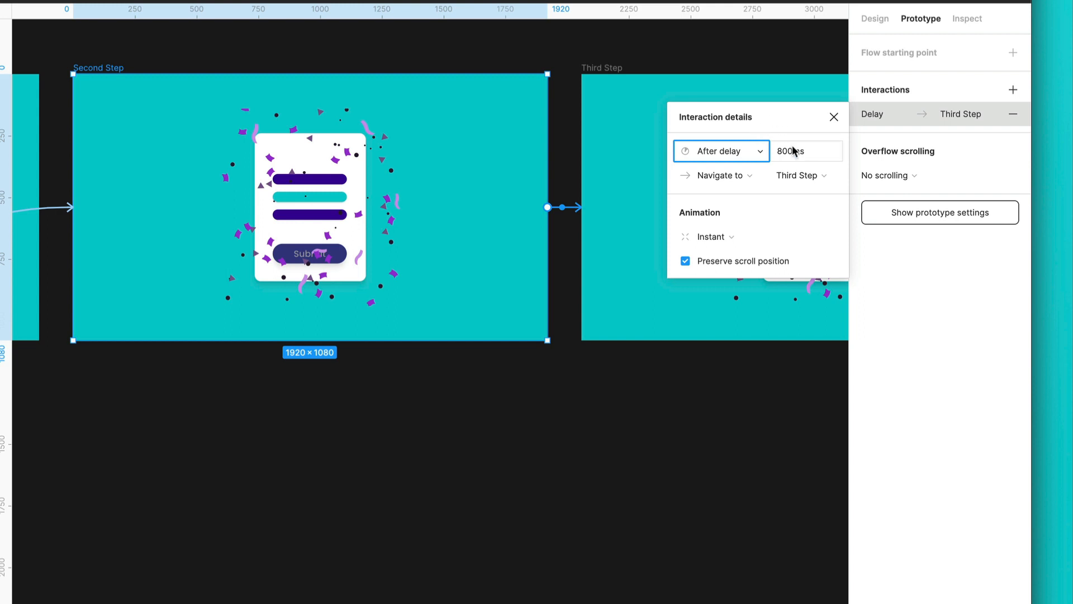
pyautogui.click(806, 151)
pyautogui.write('200')
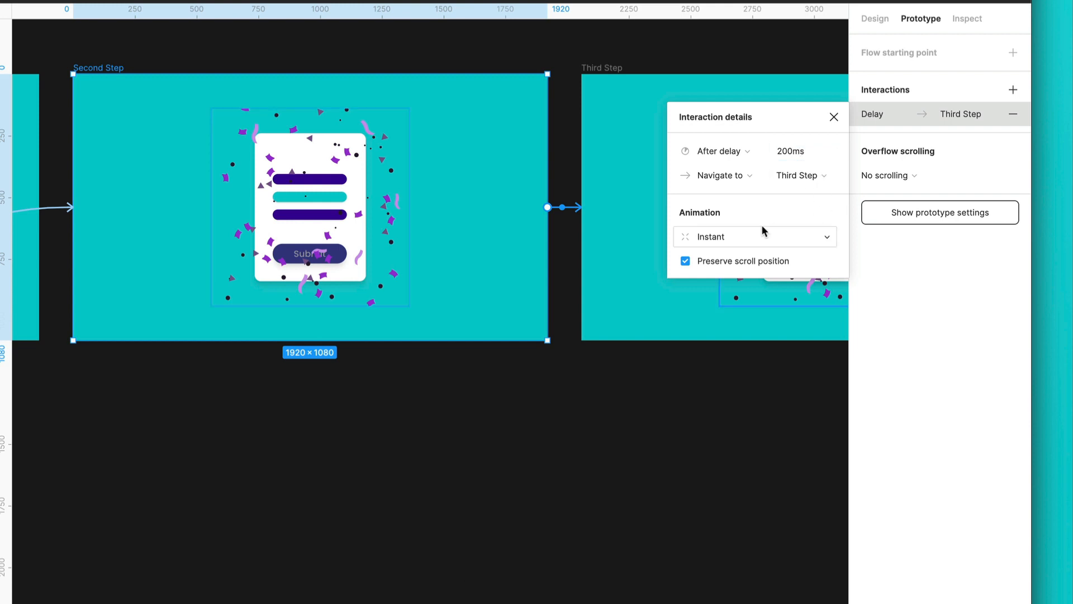
pyautogui.moveTo(727, 210)
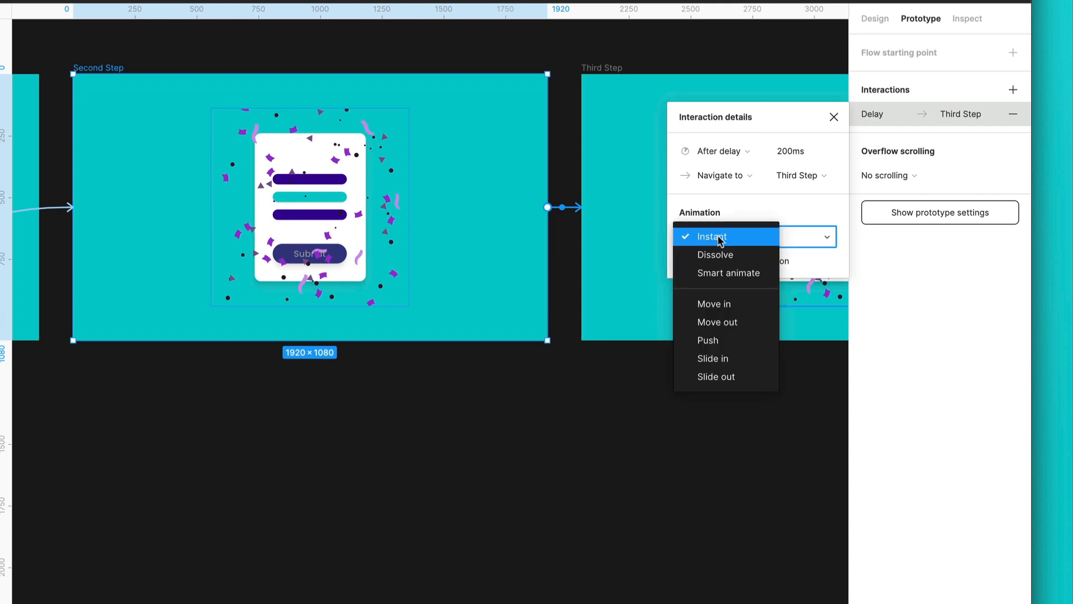
pyautogui.moveTo(728, 272)
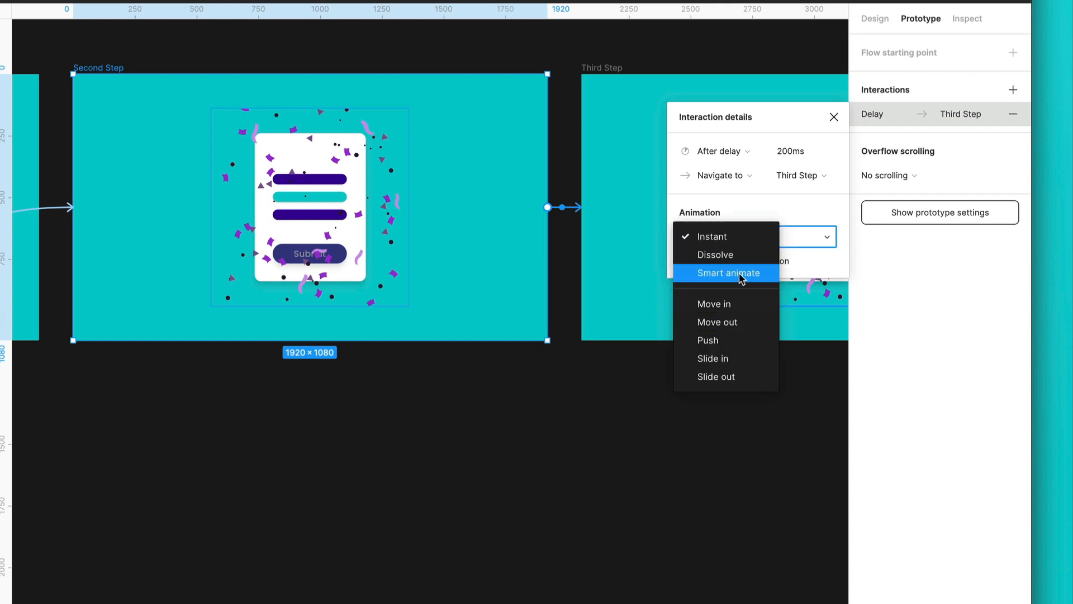
pyautogui.click(728, 272)
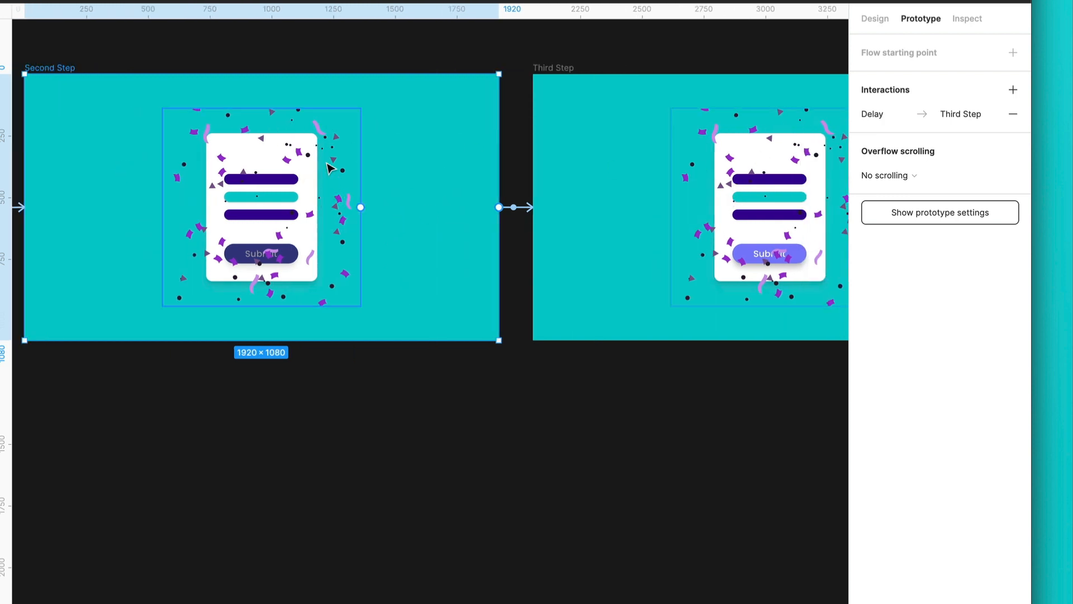
pyautogui.moveTo(185, 123)
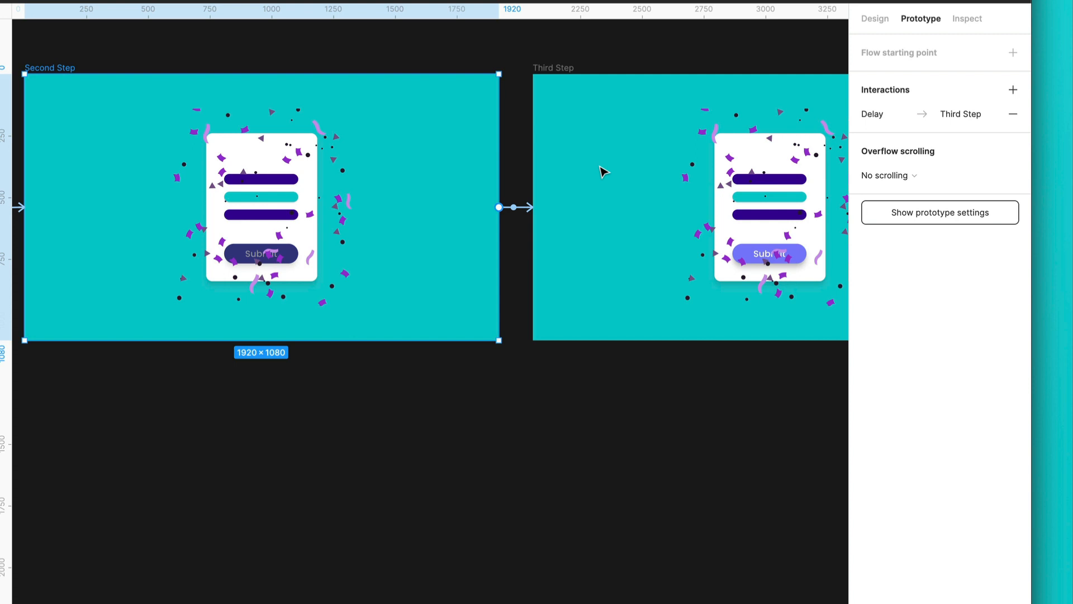
# Select the confetti frame in Second Step, then clear the selection.
pyautogui.click(262, 206)
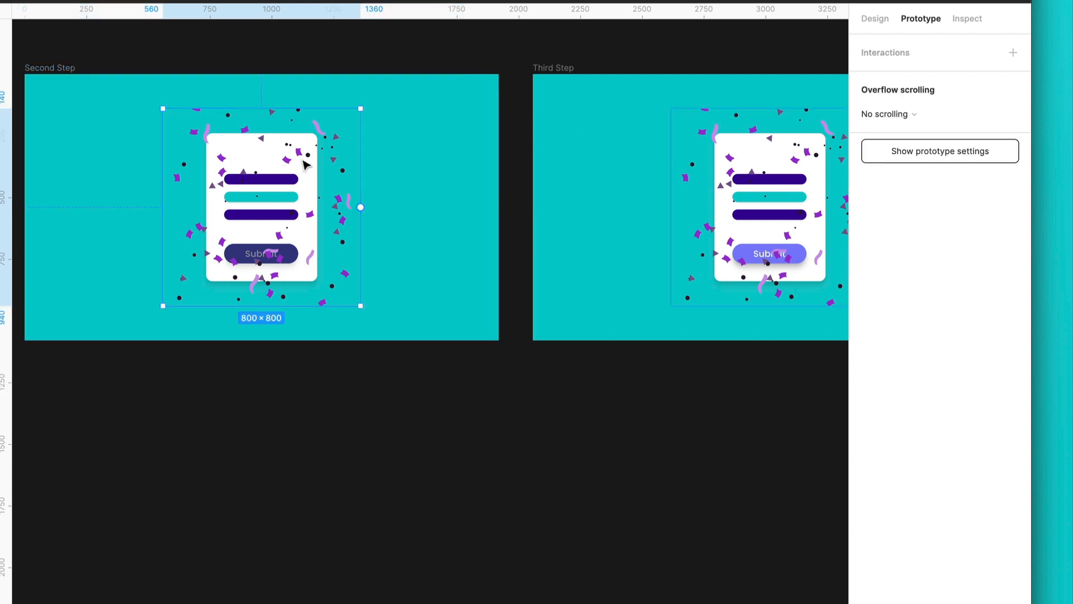
pyautogui.click(875, 19)
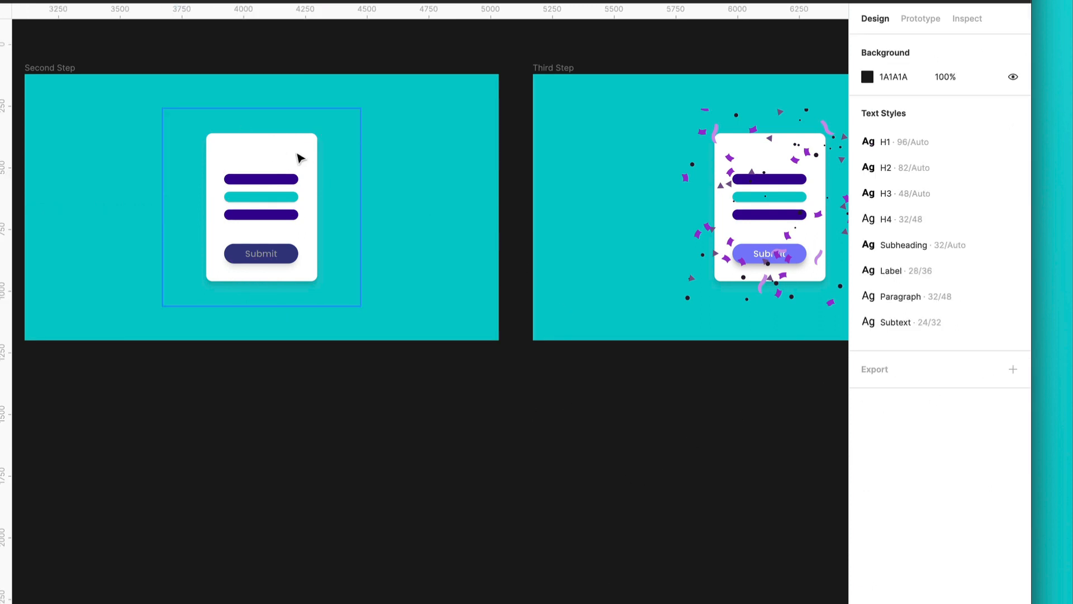
pyautogui.moveTo(326, 205)
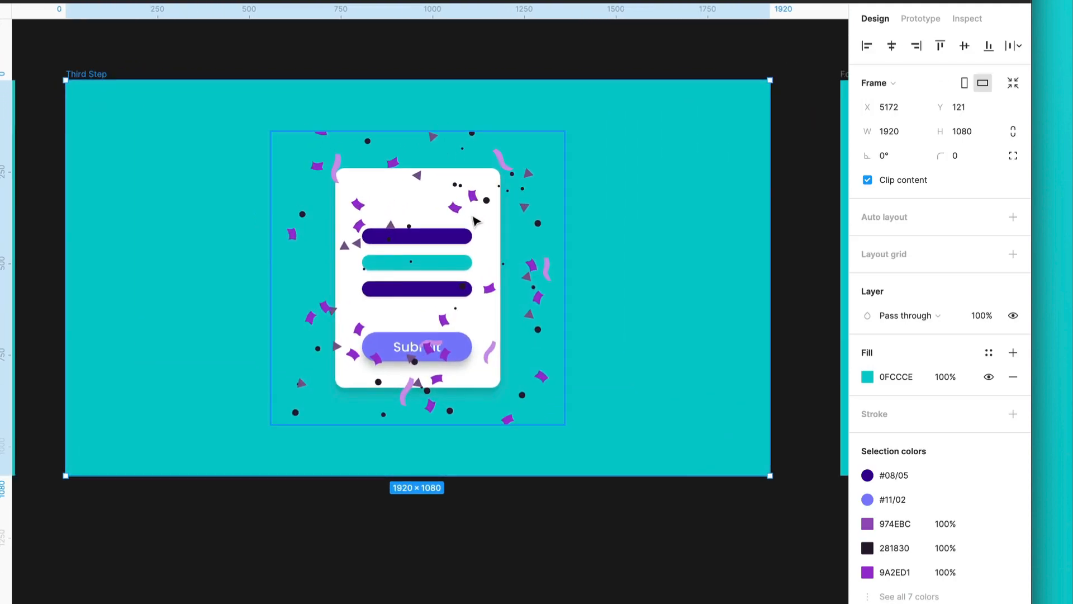
# Connect Third Step to Fourth Step with an After delay trigger, changing 800ms to 400ms.
pyautogui.click(921, 19)
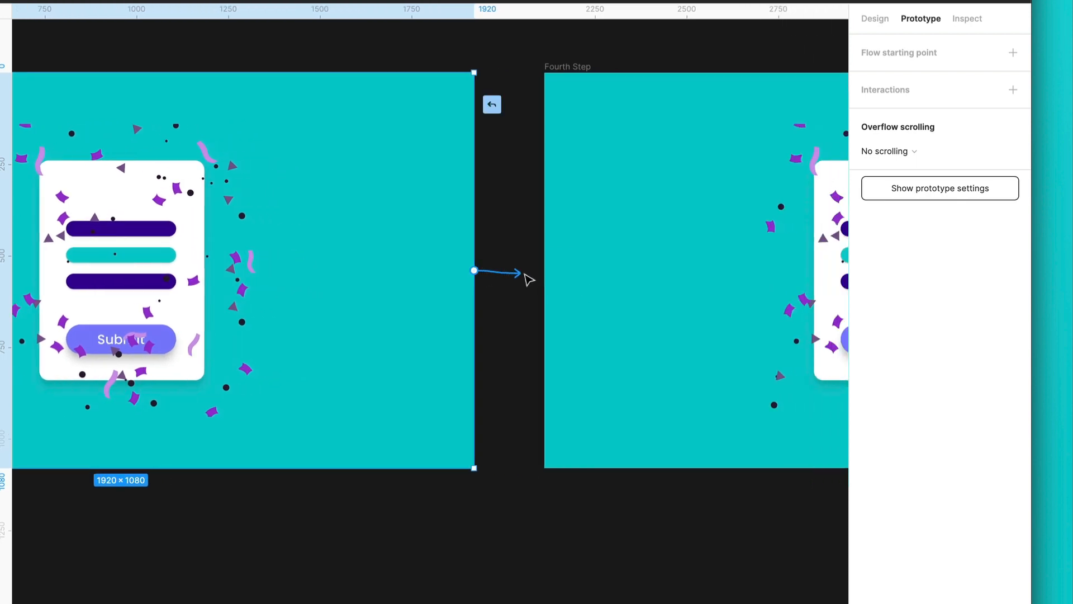
pyautogui.click(500, 271)
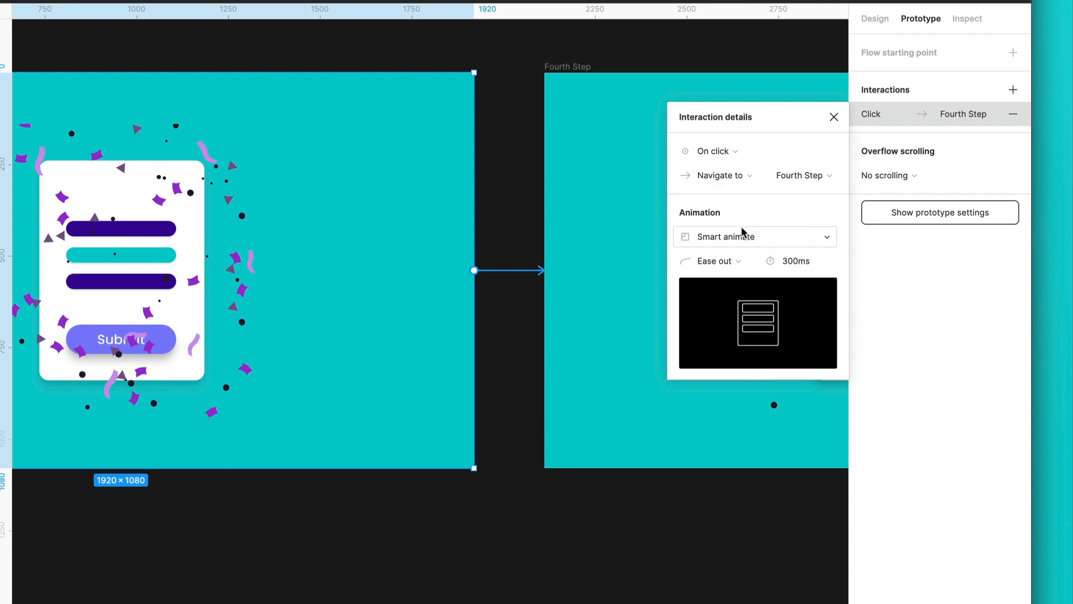
pyautogui.click(710, 151)
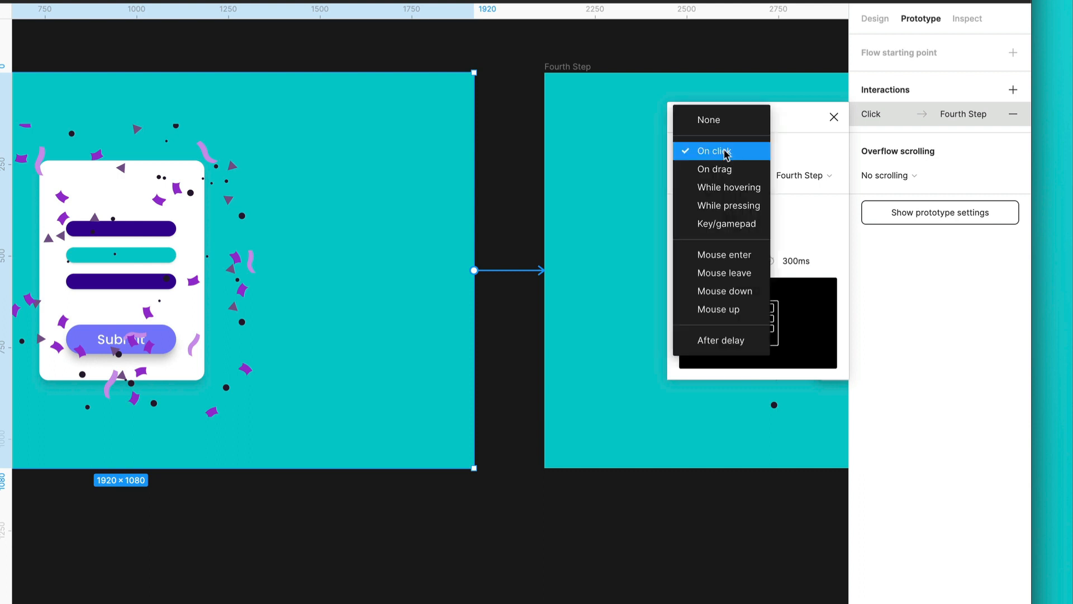
pyautogui.moveTo(720, 341)
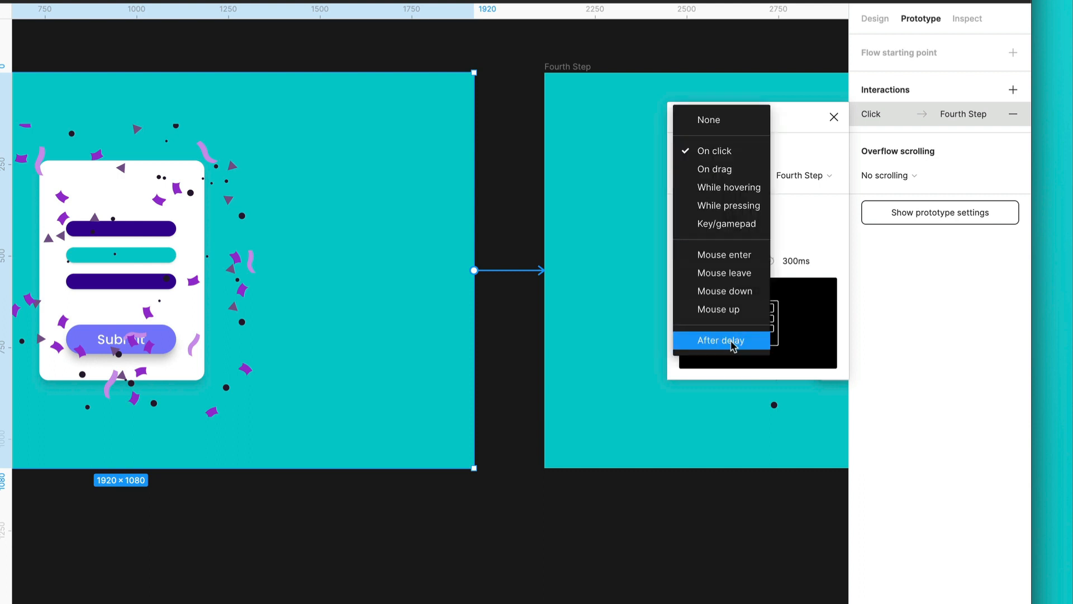
pyautogui.click(720, 341)
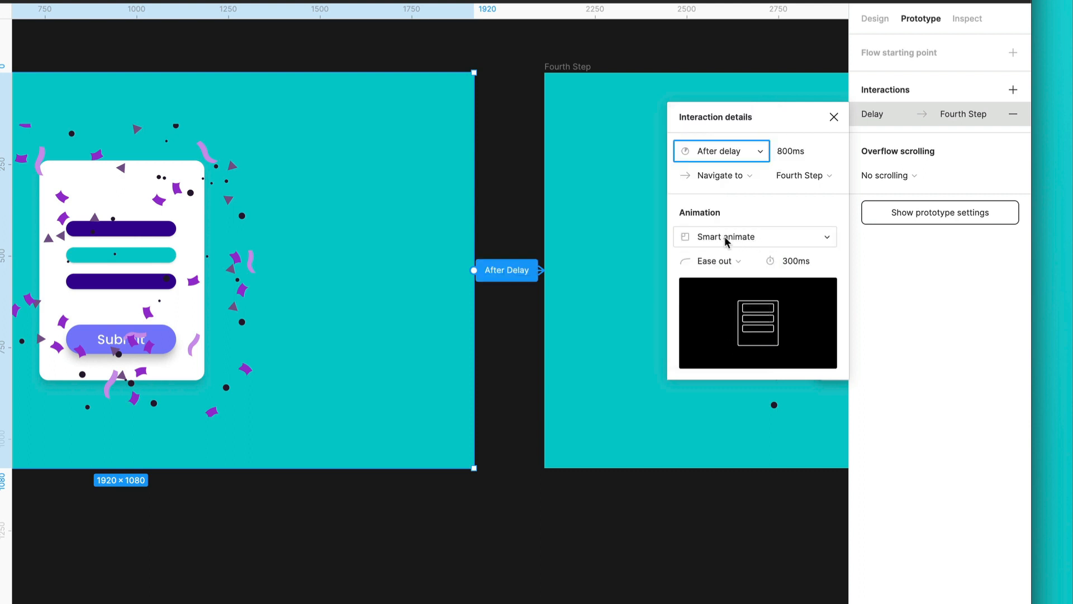
pyautogui.click(808, 152)
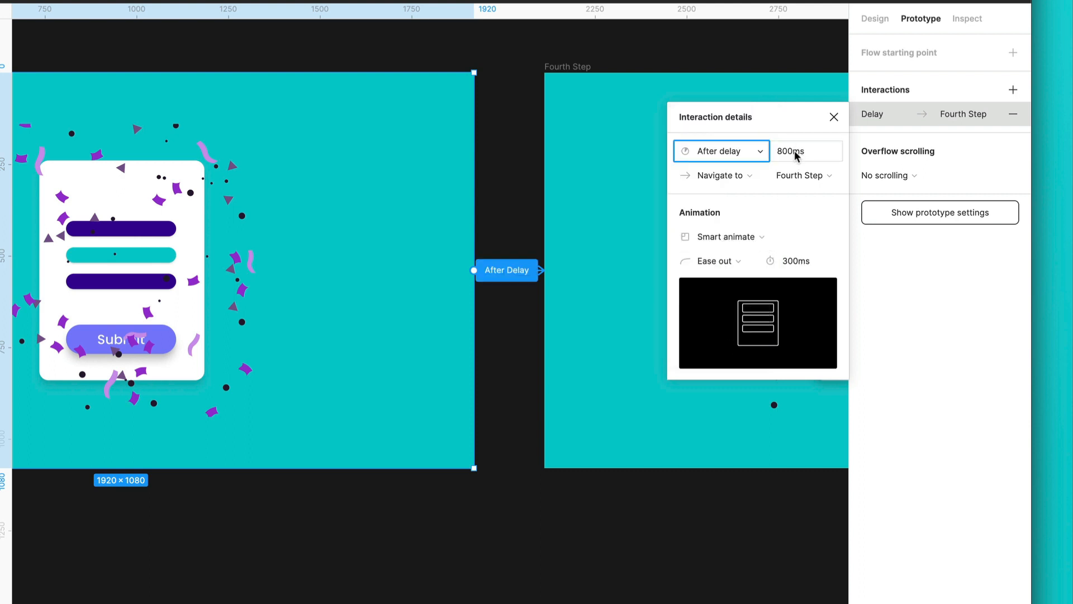
pyautogui.click(806, 150)
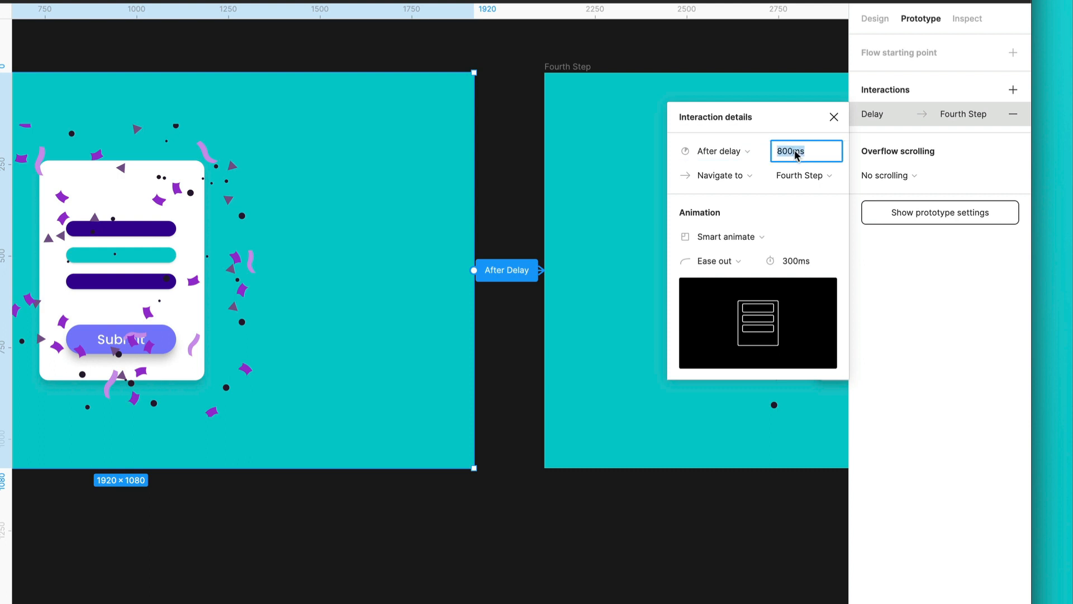
pyautogui.write('400')
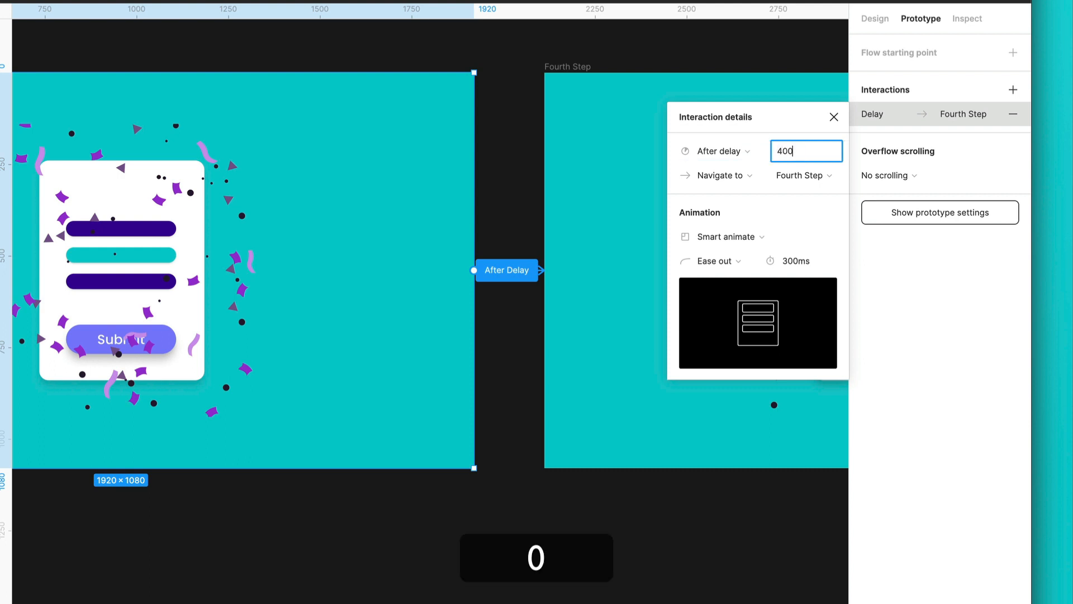
pyautogui.press('Backspace')
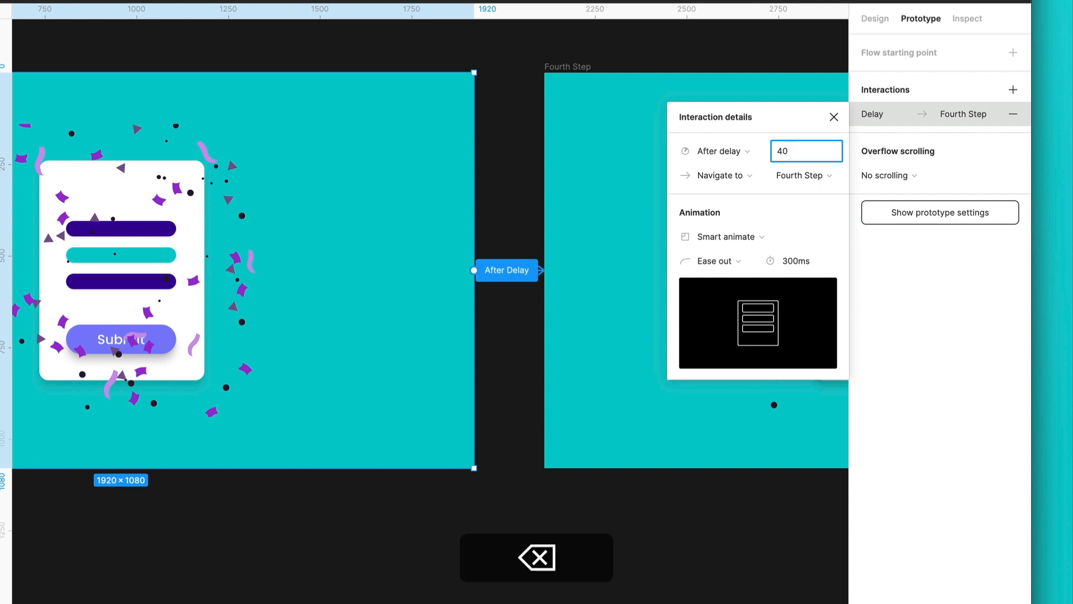
pyautogui.write('0ms')
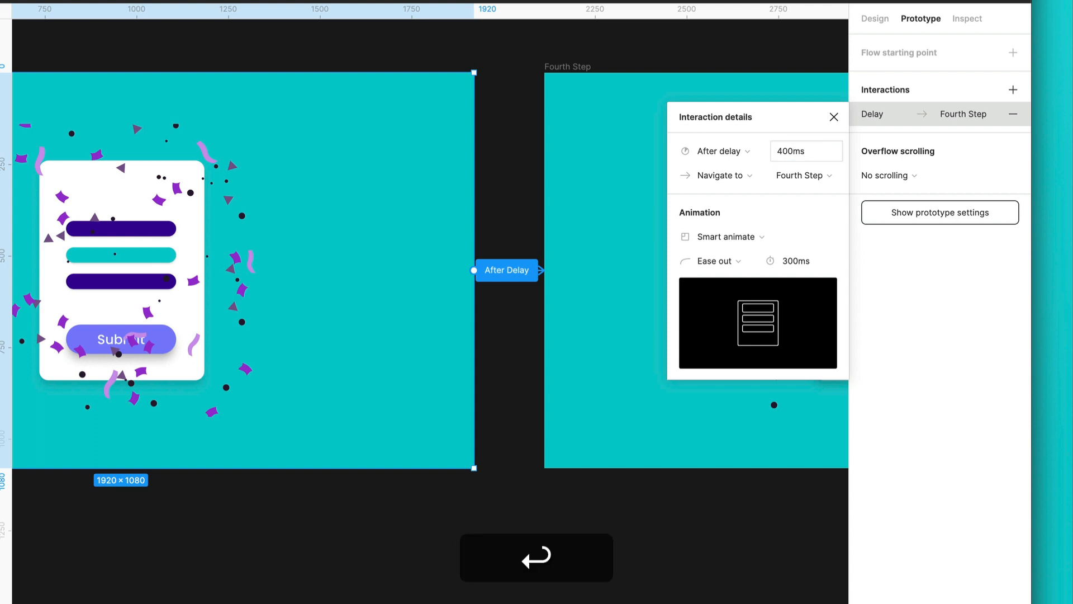
pyautogui.click(833, 117)
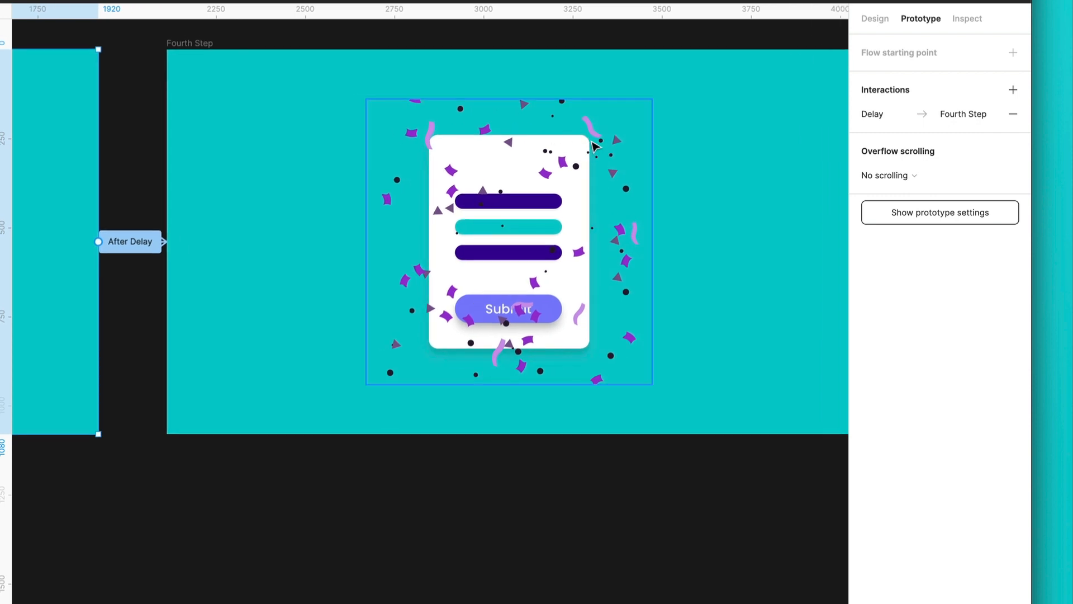
# Place the Fourth Step Lottie confetti at Y 840 with 0% layer opacity.
pyautogui.click(875, 19)
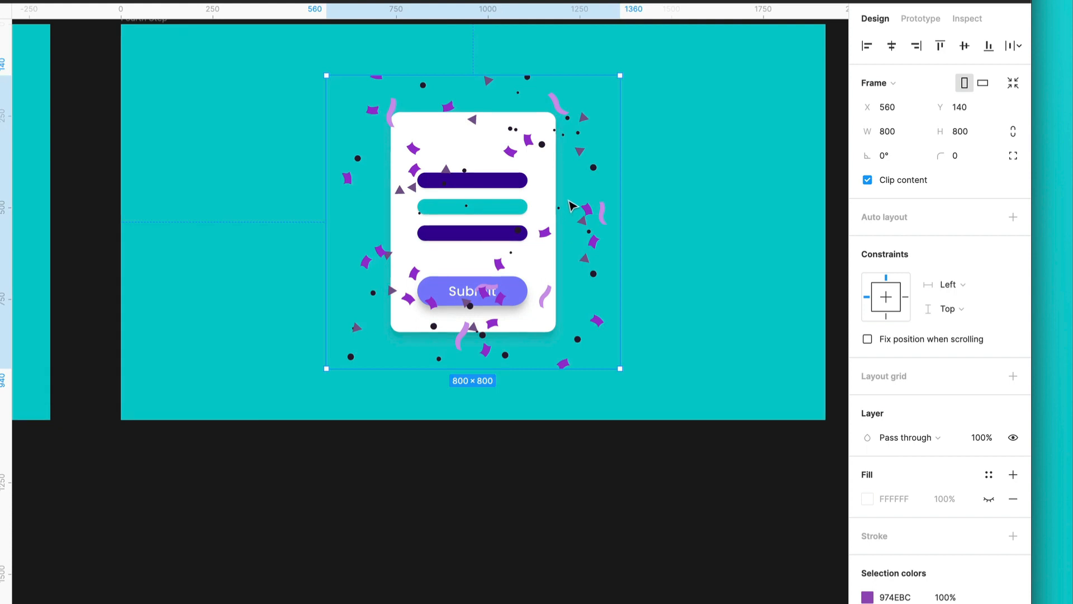
pyautogui.moveTo(582, 150)
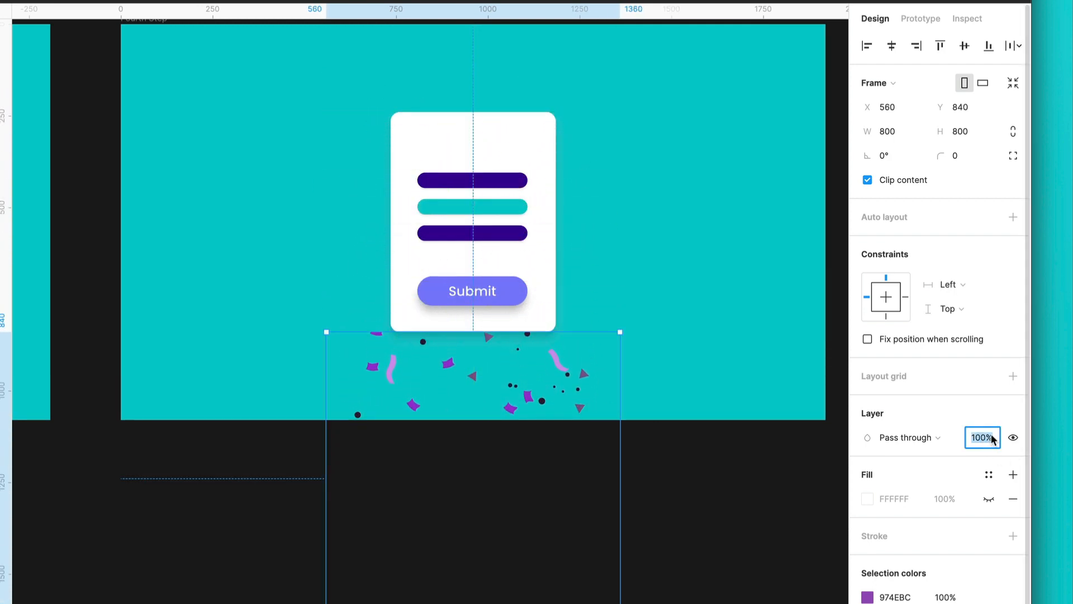
pyautogui.write('0')
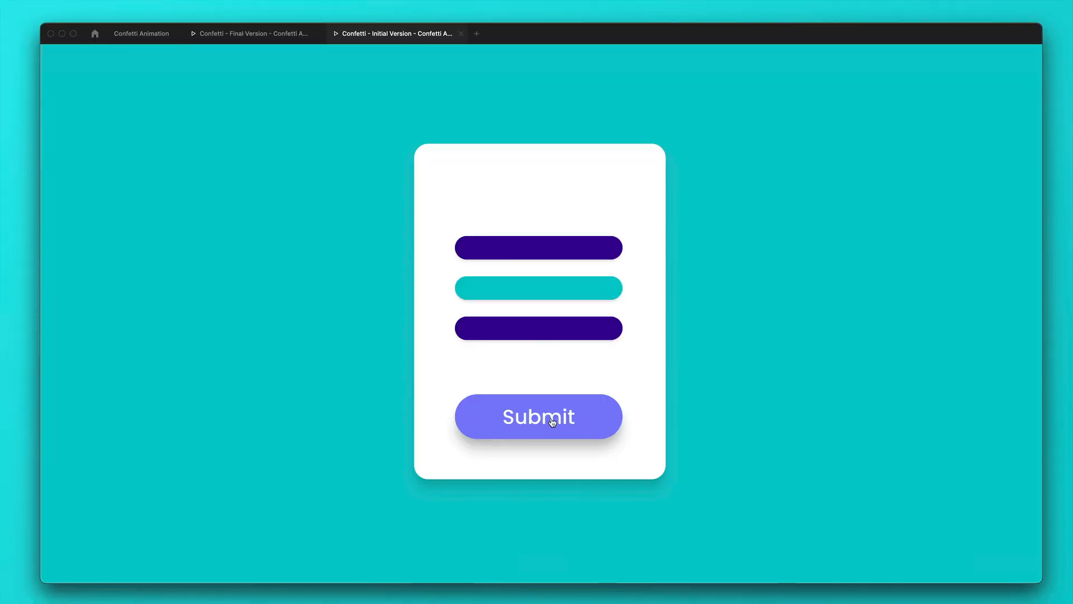
# Play the Submit interaction in the preview, then go back to the Confetti Animation file.
pyautogui.click(537, 416)
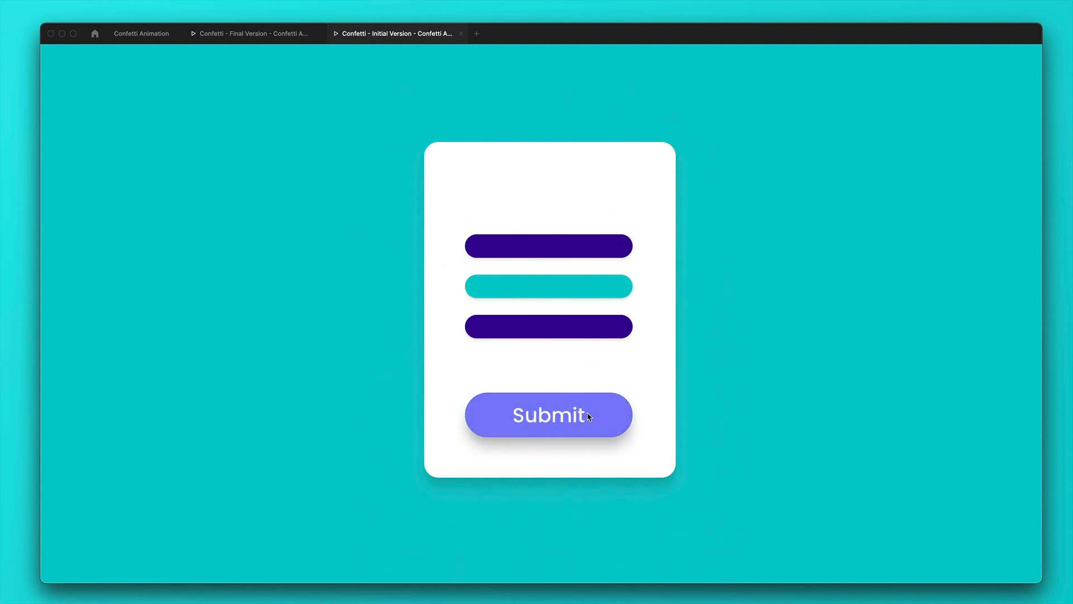
pyautogui.click(141, 33)
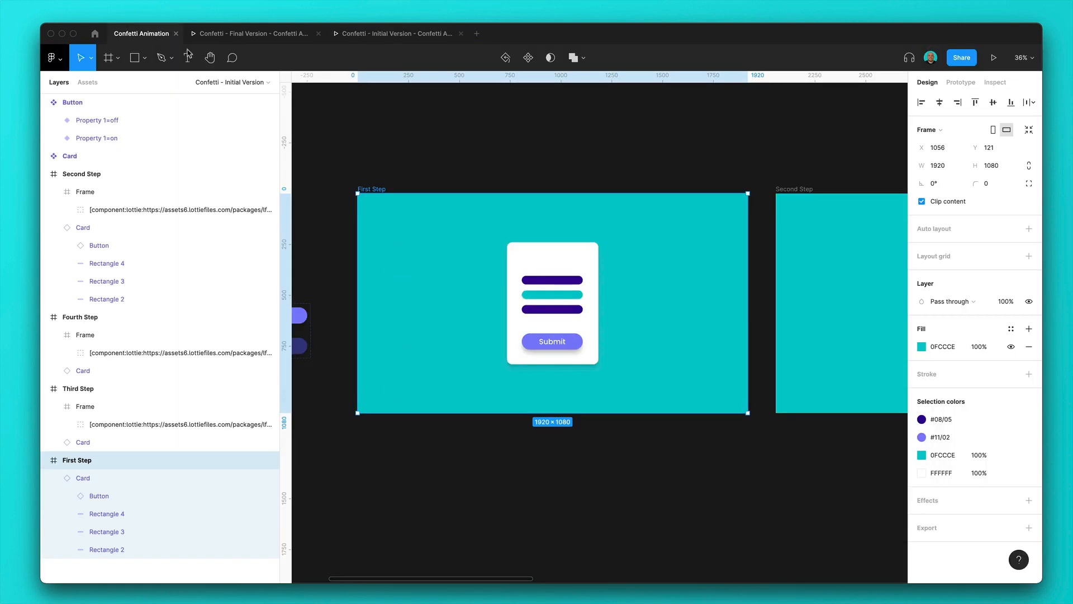
# Launch LottieFiles from the canvas Plugins menu and preview the first popular animation.
pyautogui.click(605, 159)
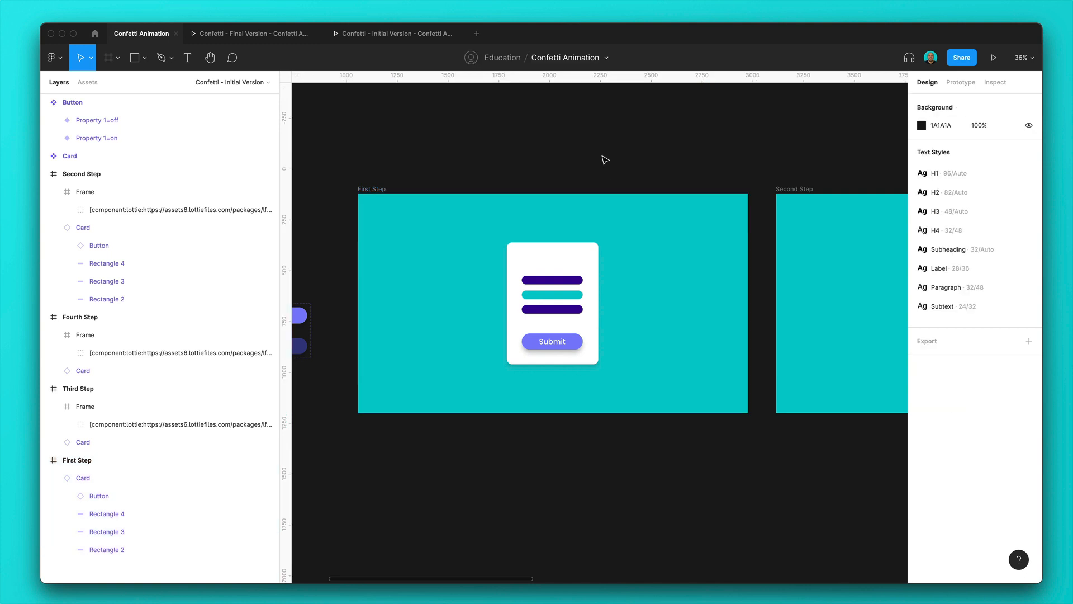
pyautogui.rightClick(605, 159)
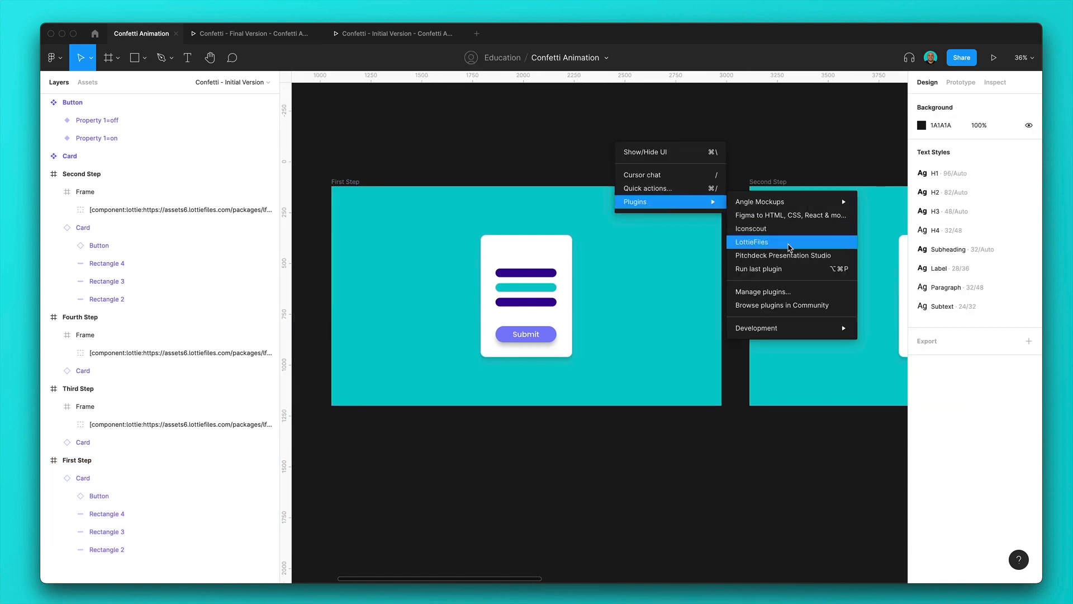
pyautogui.click(752, 242)
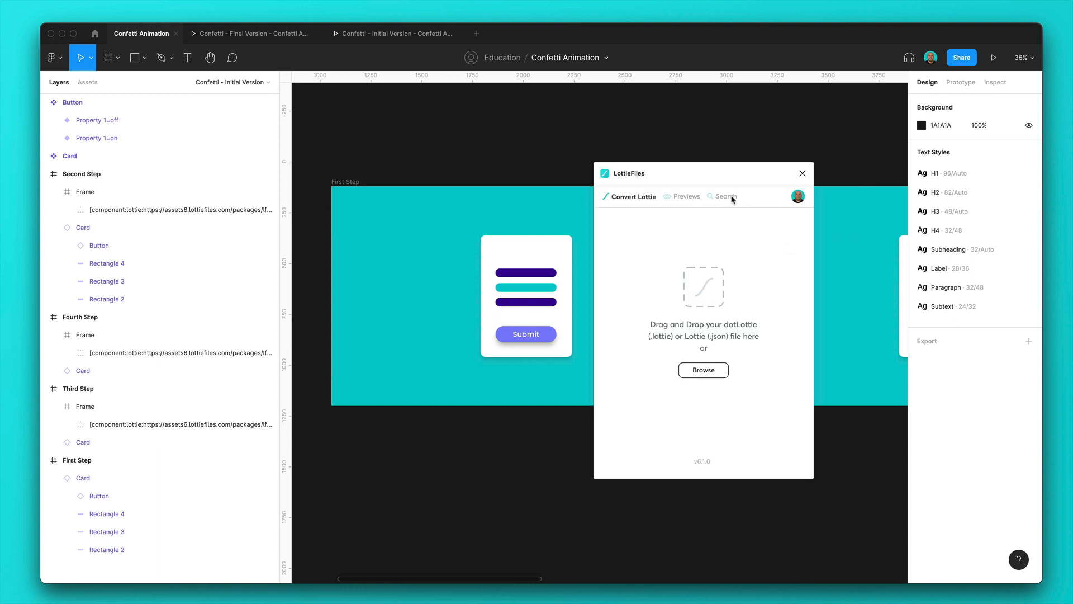
pyautogui.click(724, 196)
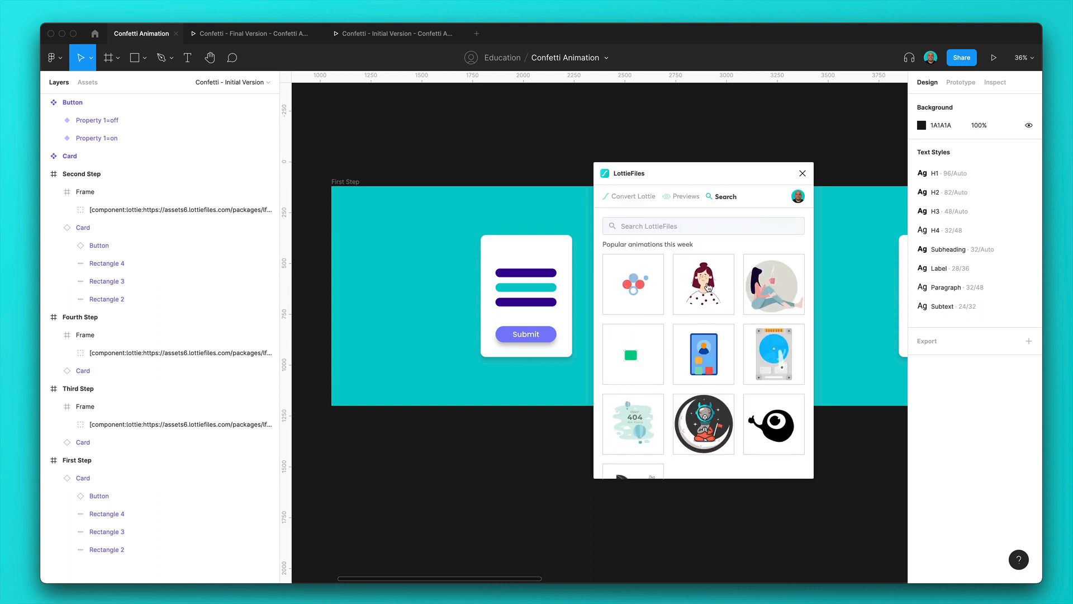
pyautogui.click(632, 283)
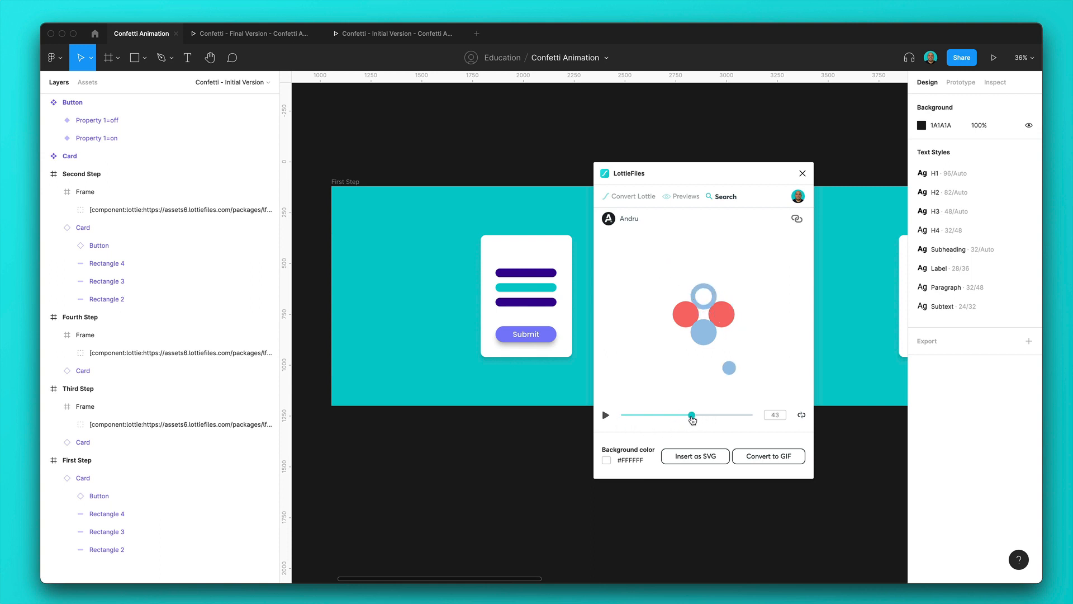
pyautogui.moveTo(698, 394)
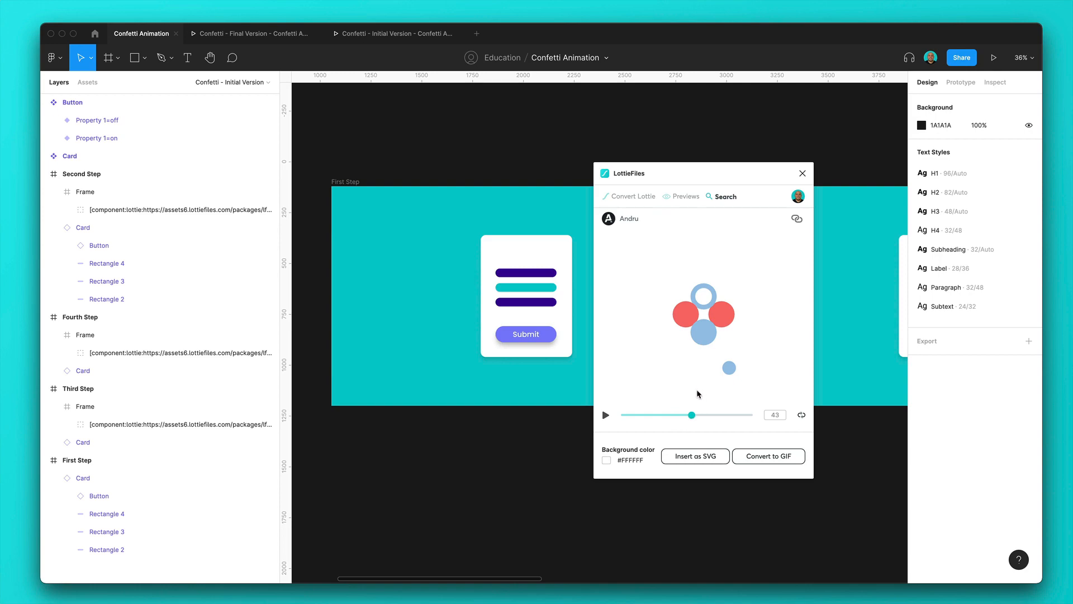